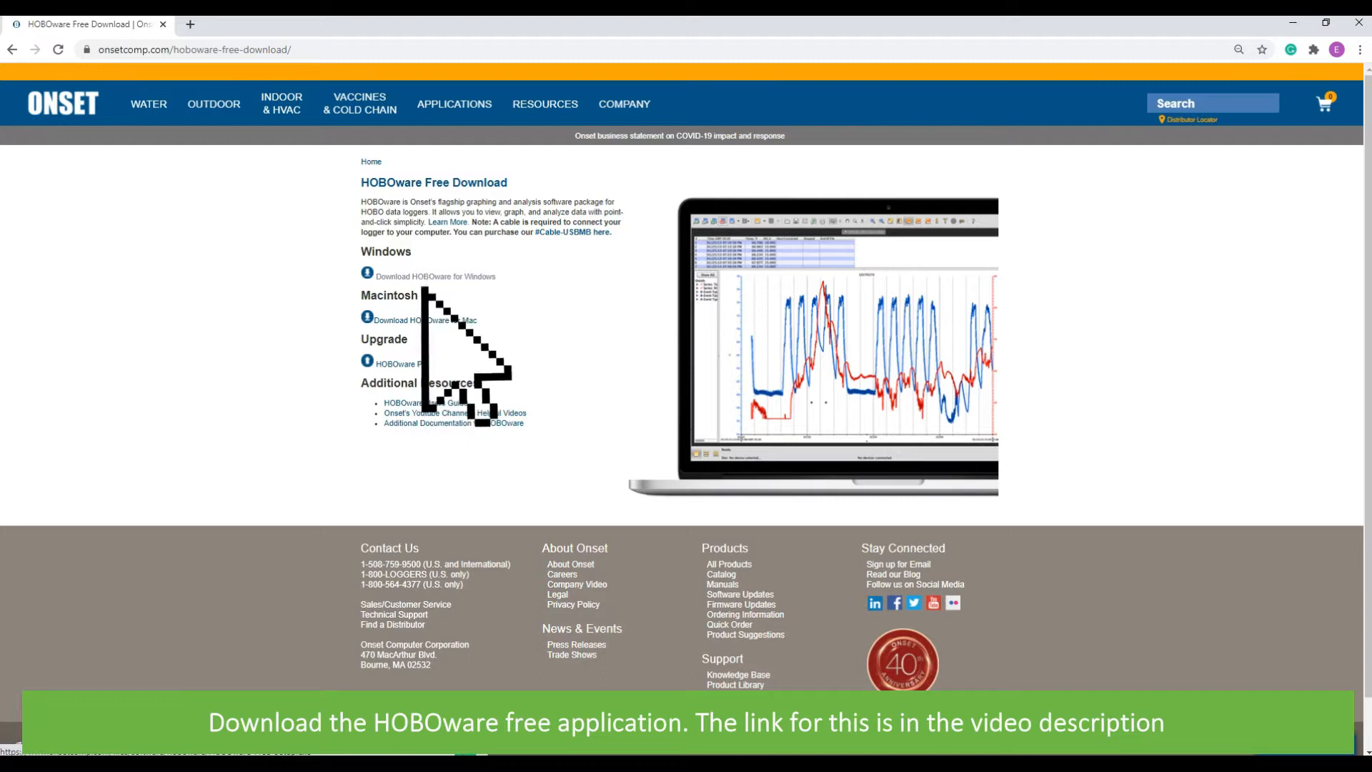
Step: Download HOBOware for Windows from the Onset website
click(435, 276)
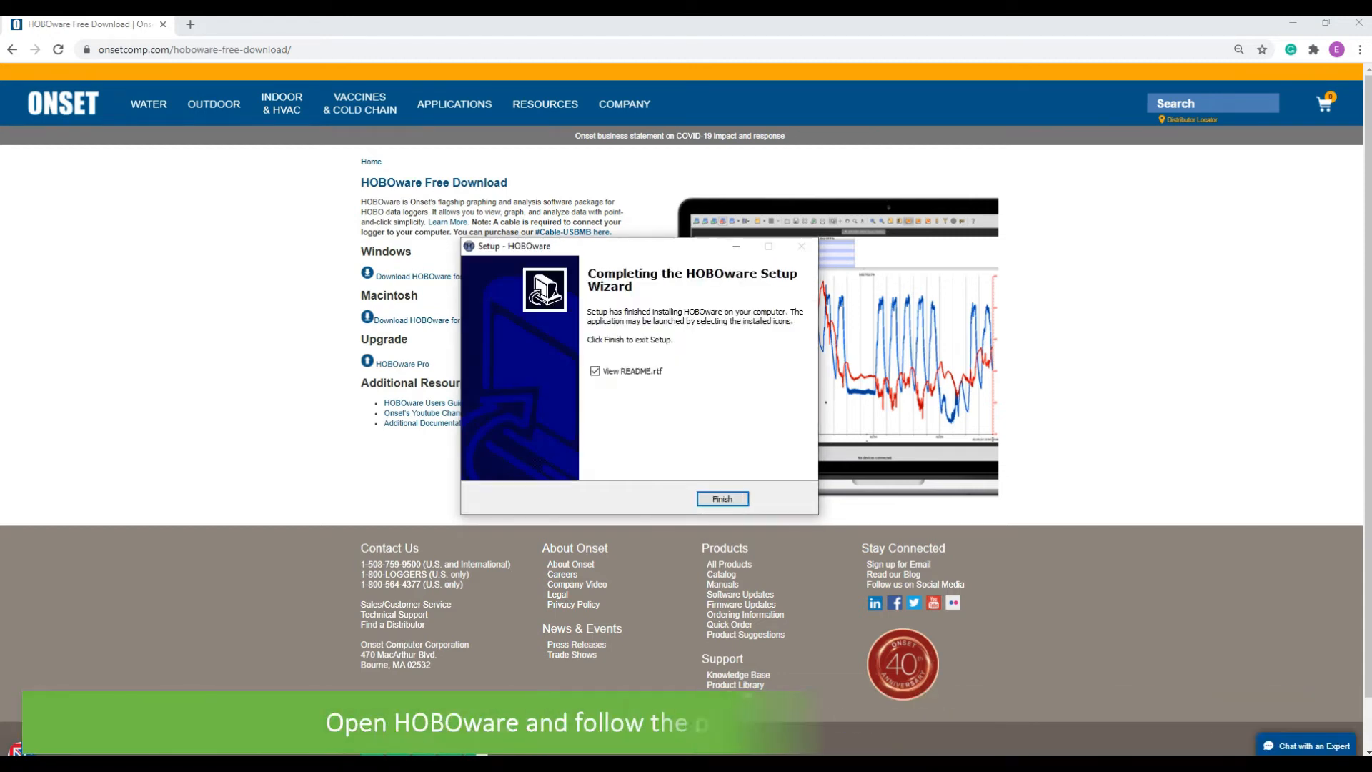
Step: Finish installation and set up HOBOware for USB and serial devices on all ports with SI units
click(720, 497)
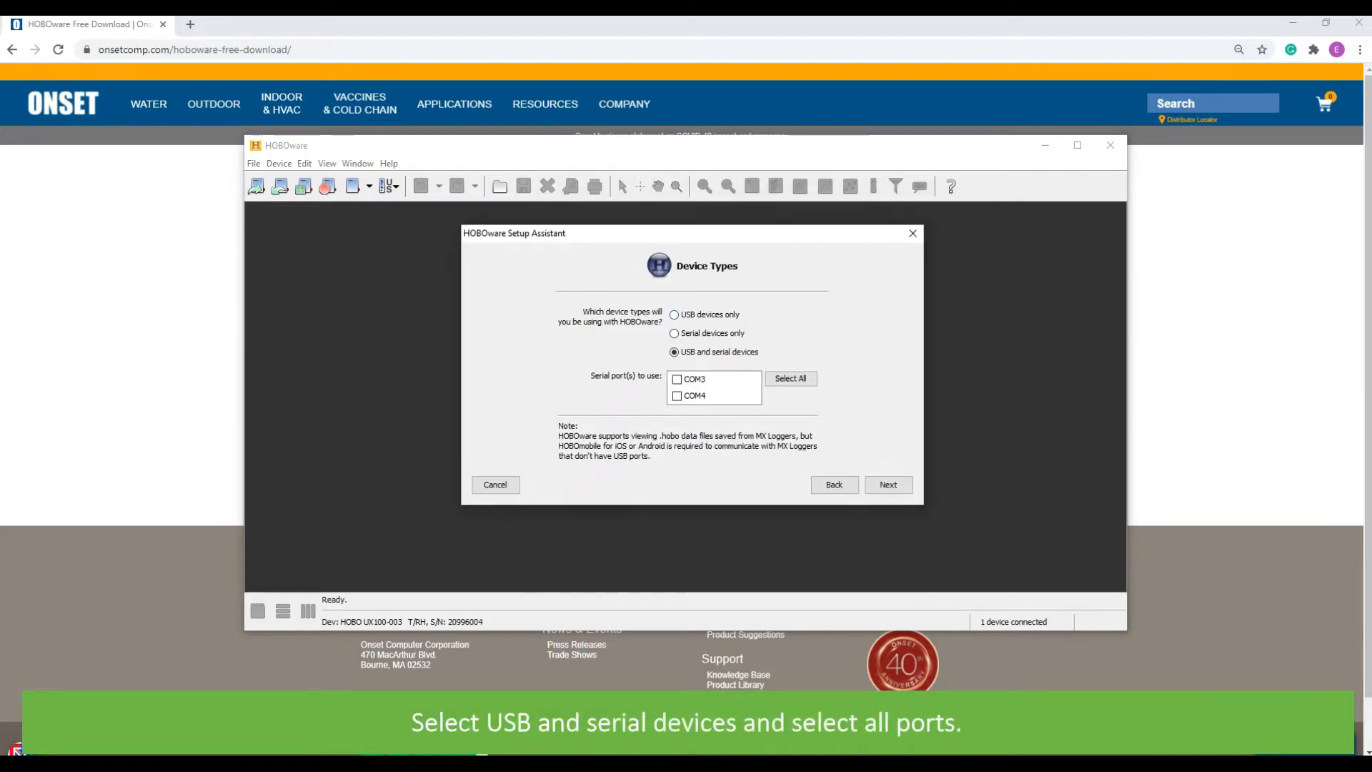
click(789, 377)
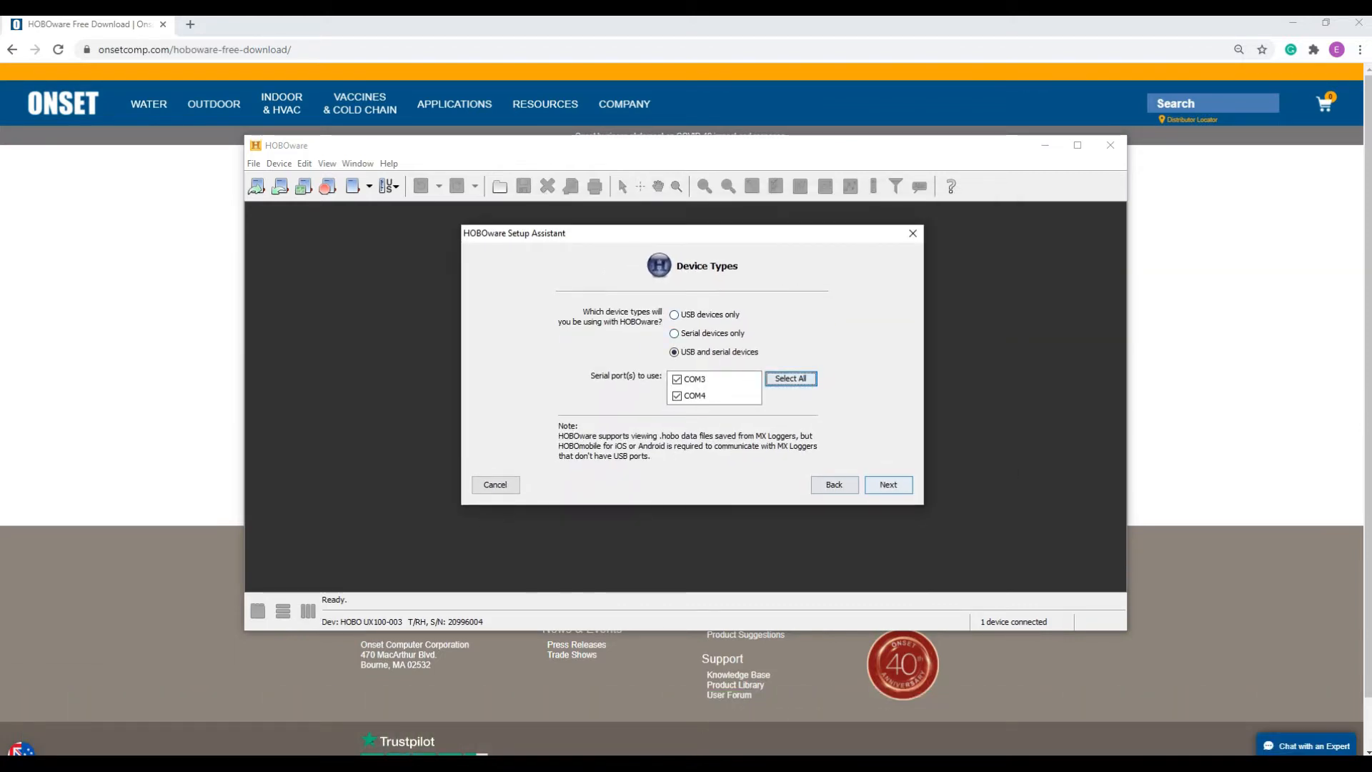
click(888, 484)
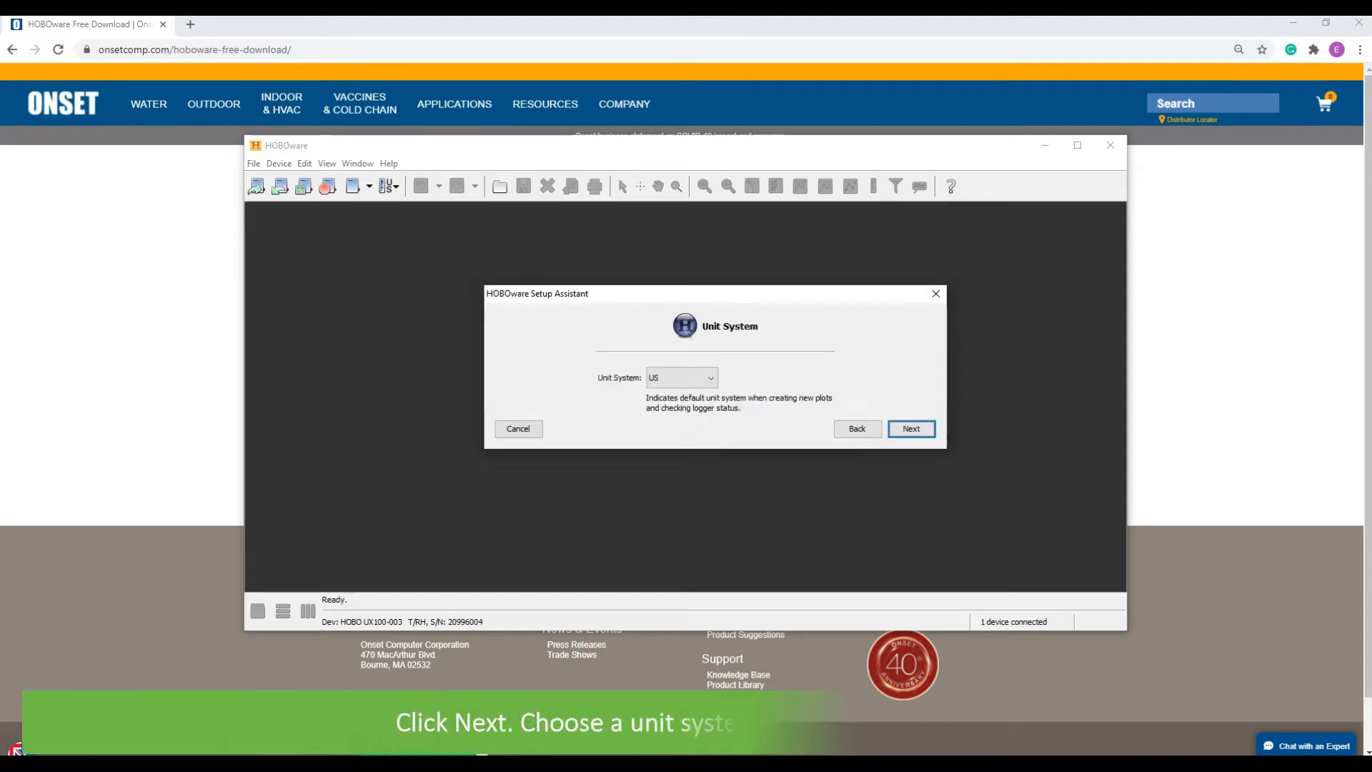
click(710, 377)
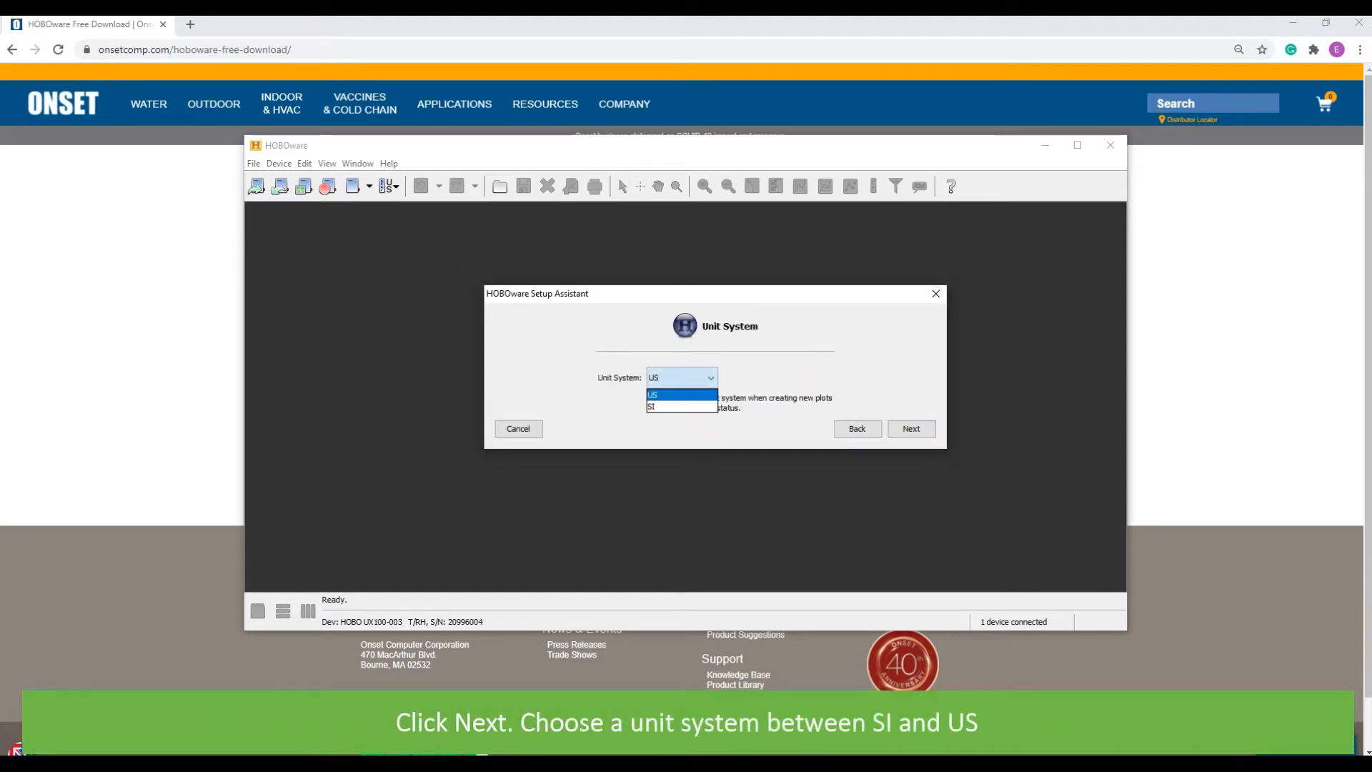
click(651, 407)
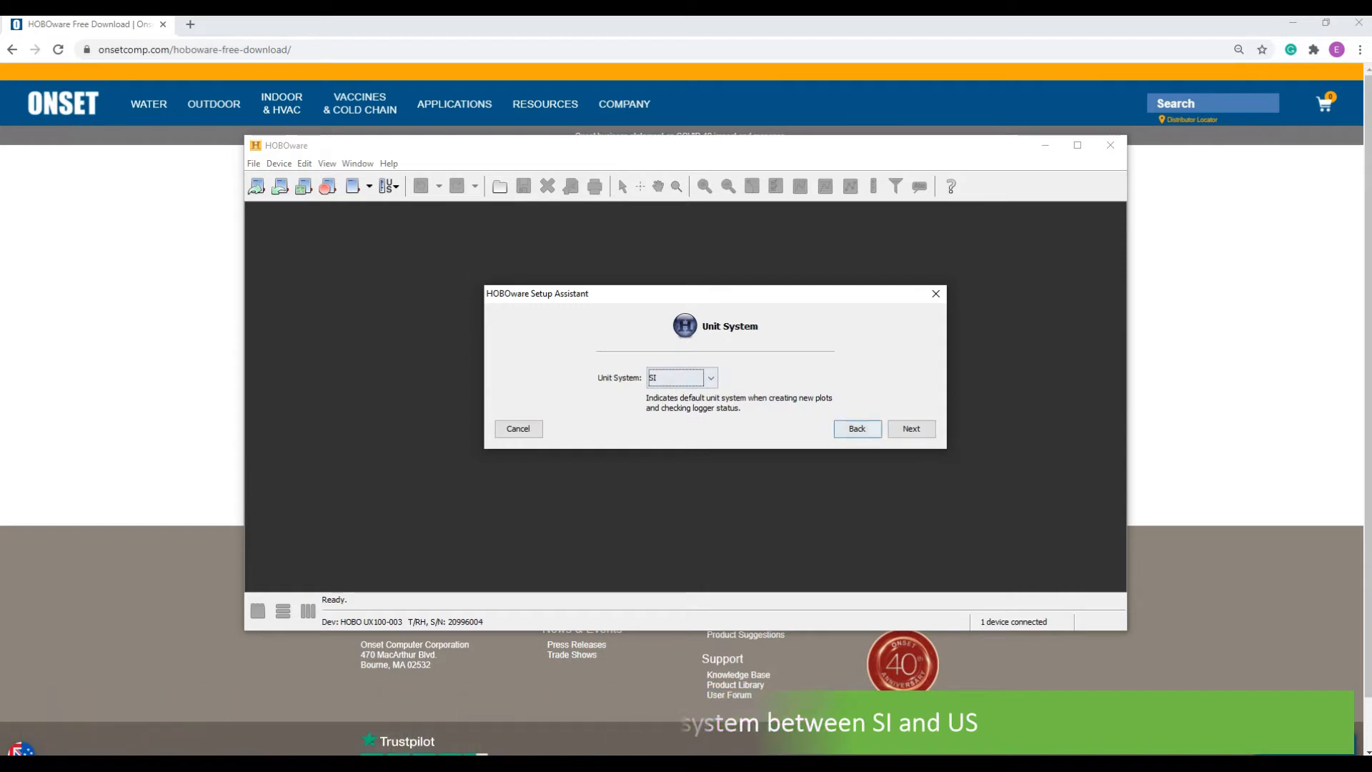
click(911, 427)
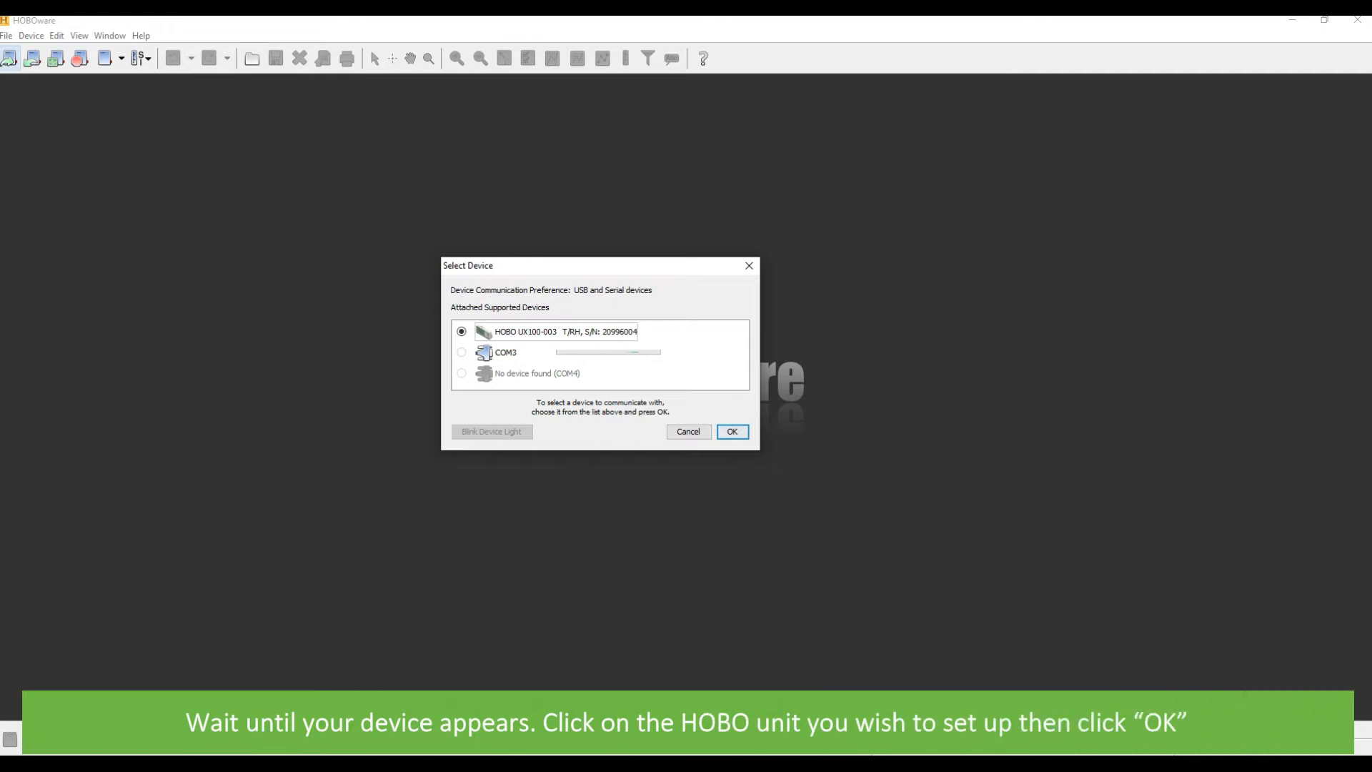
Step: Select the HOBO UX100-003 logger, review its status report, and return to its launch settings
click(732, 431)
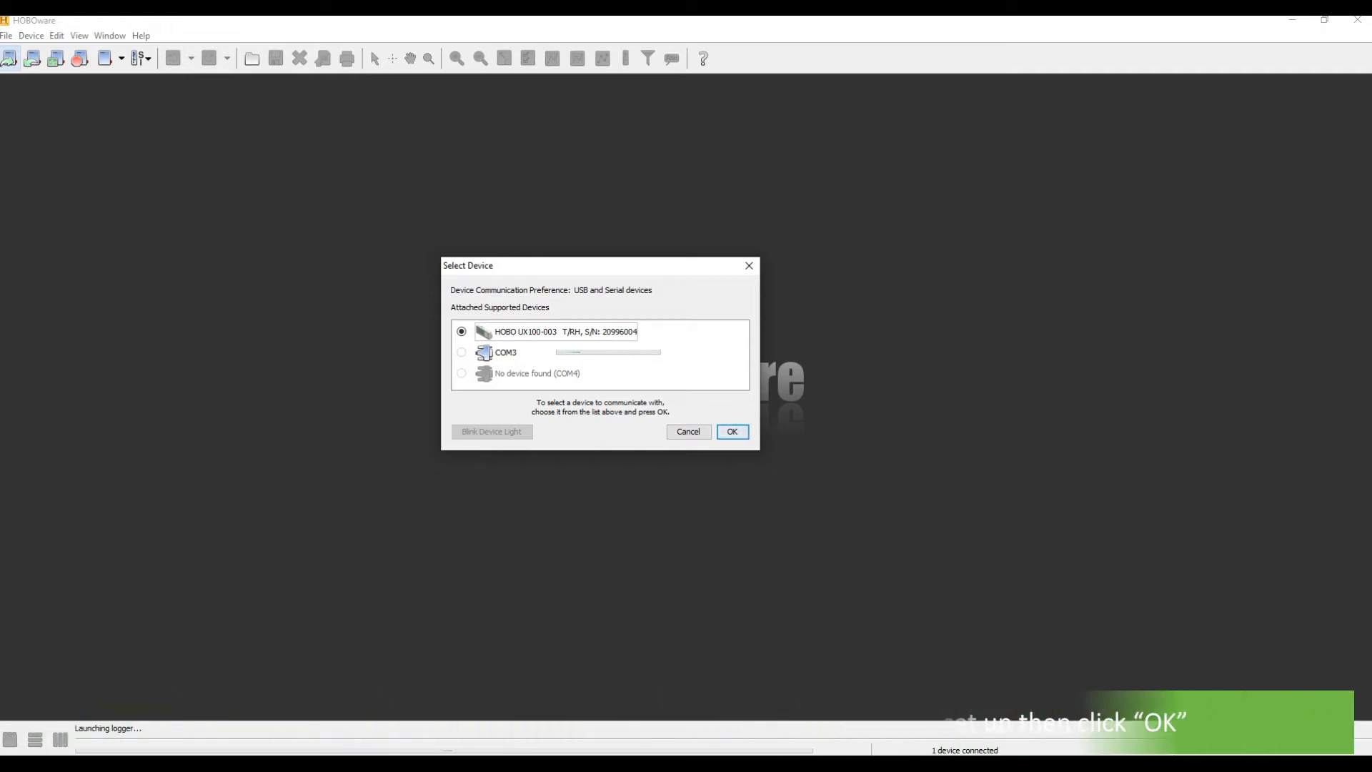
click(732, 432)
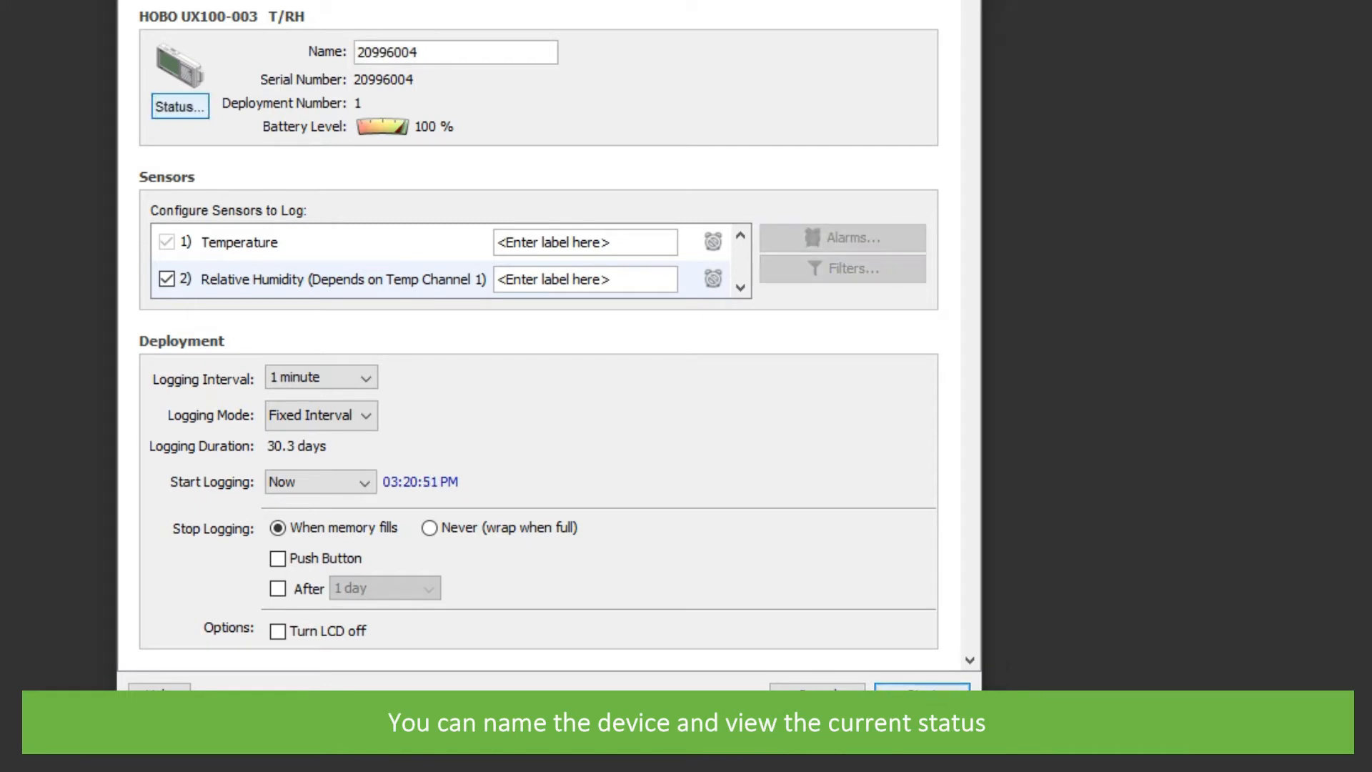
click(180, 106)
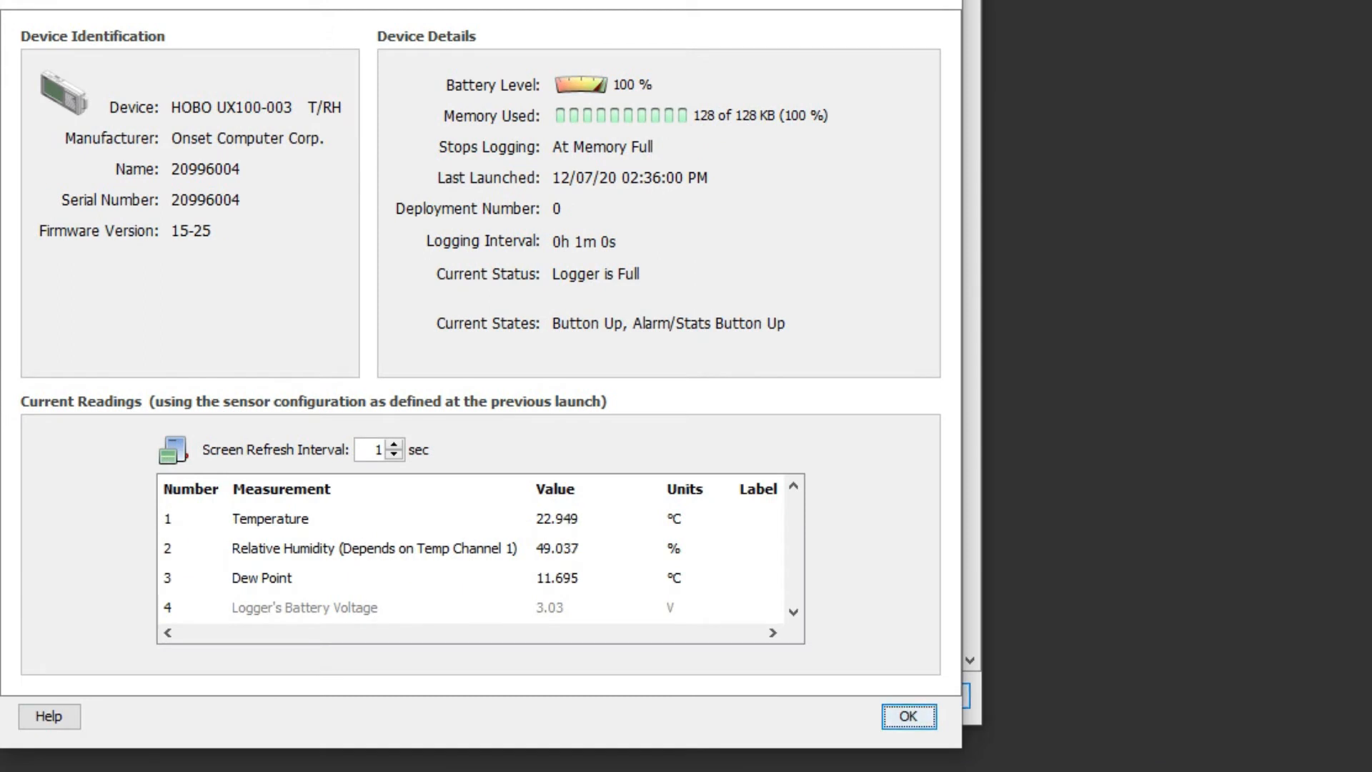
click(909, 716)
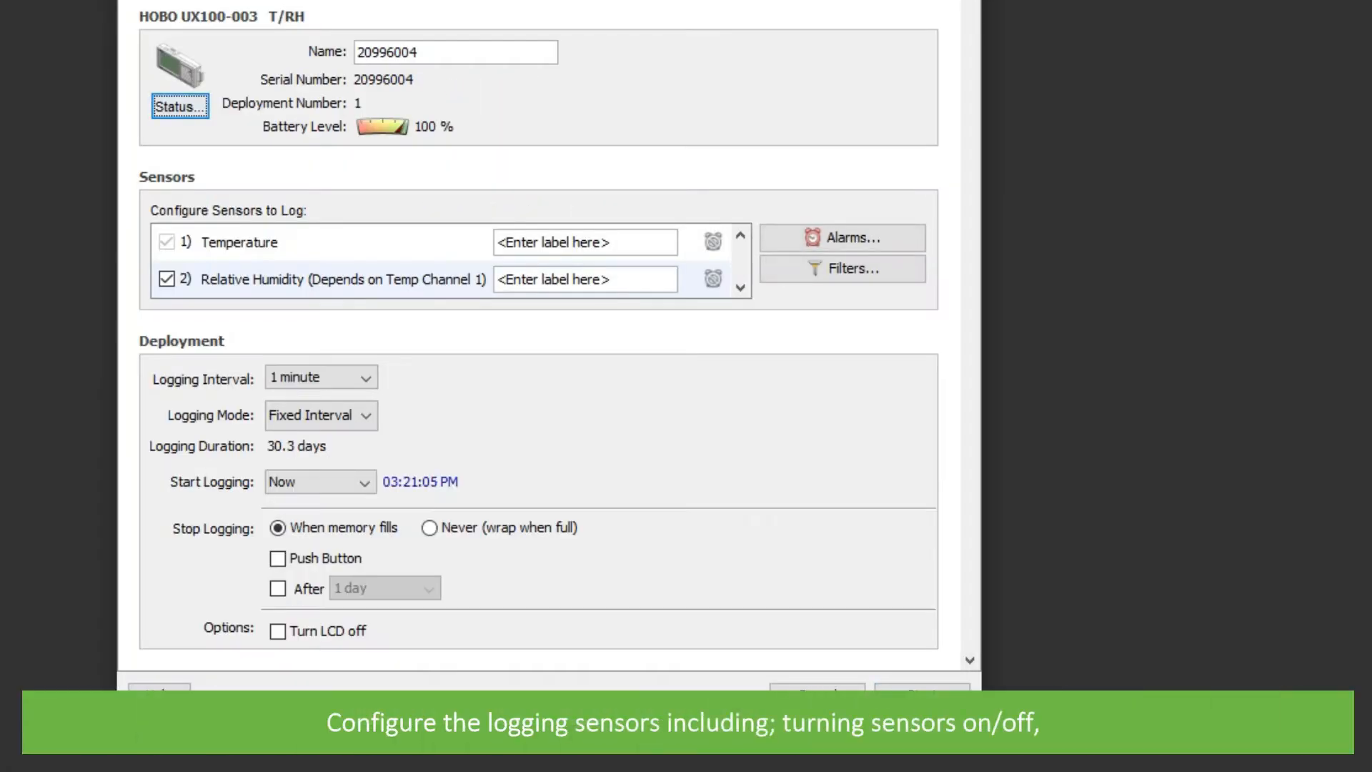
click(583, 279)
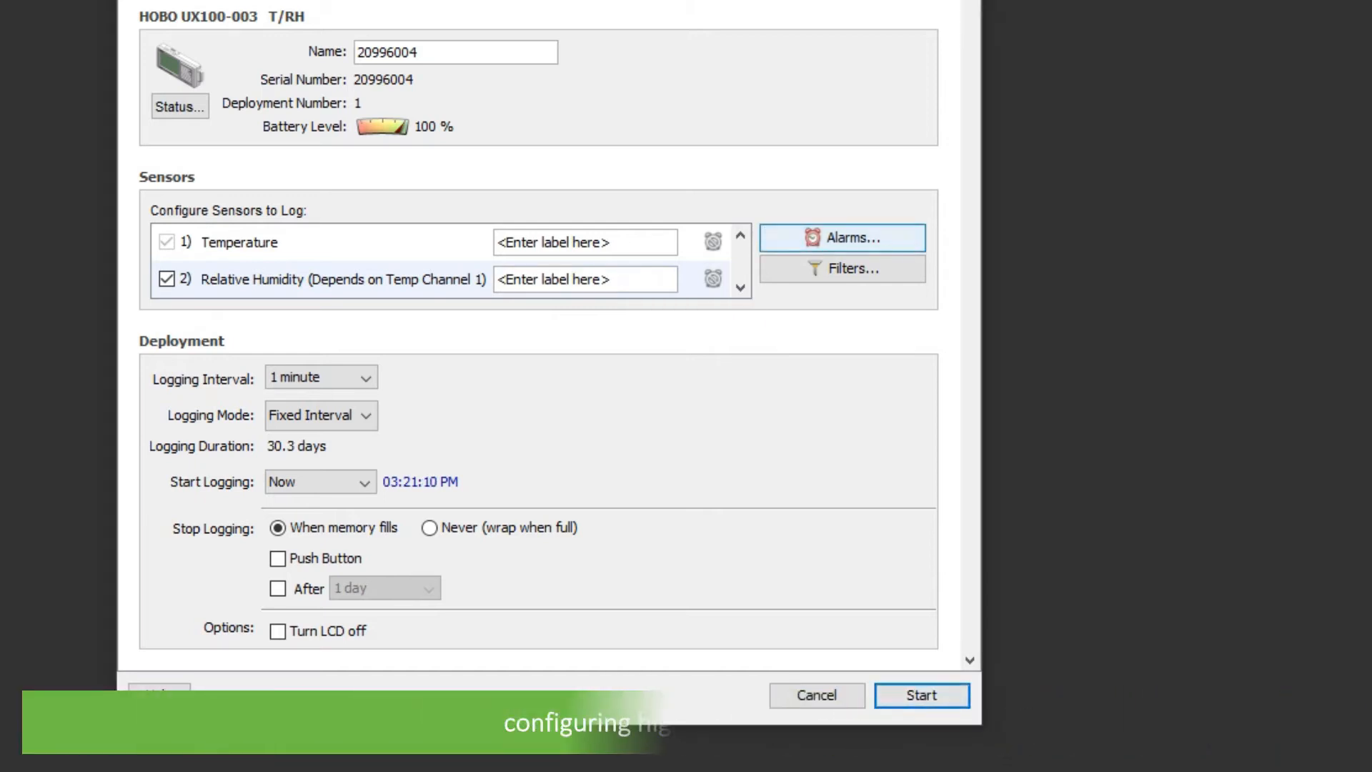
Step: Try a low temperature alarm with consecutive out-of-range readings, then turn it back off
click(841, 237)
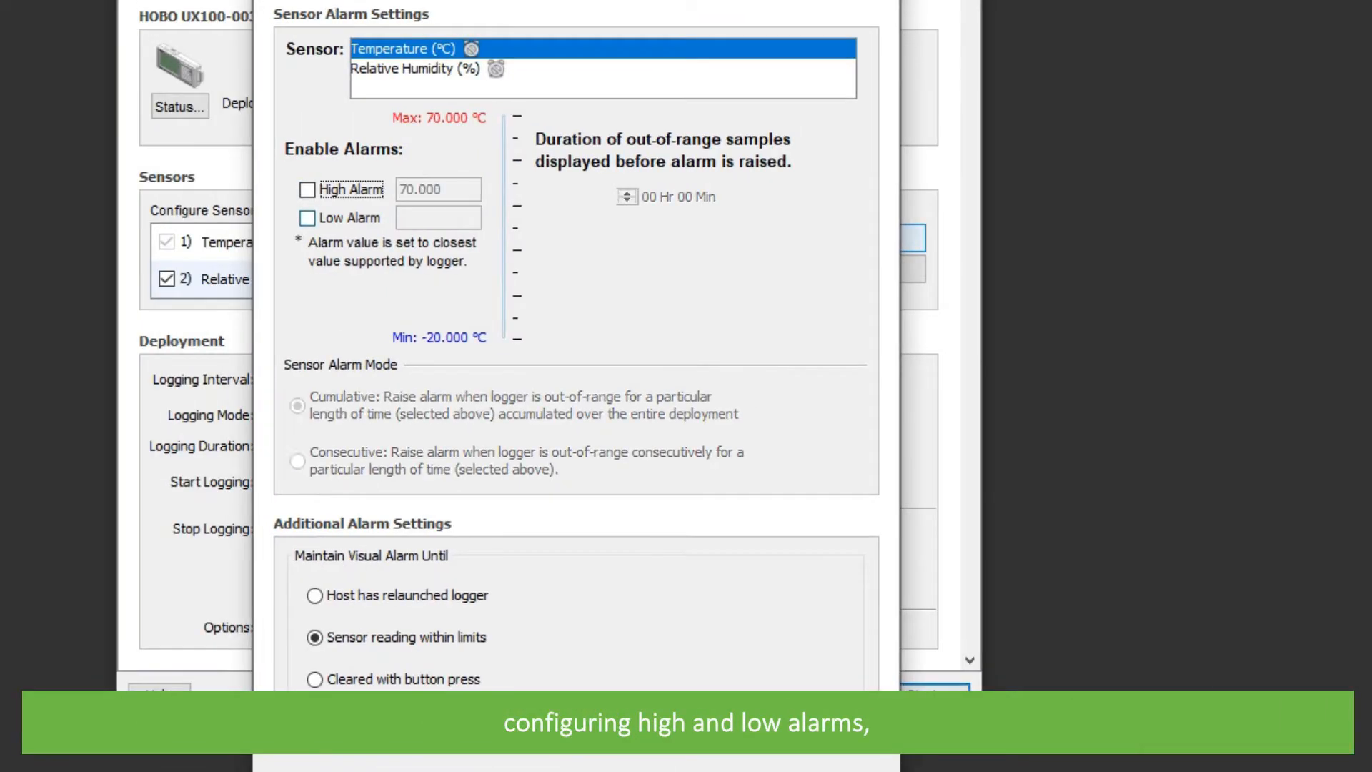
click(306, 217)
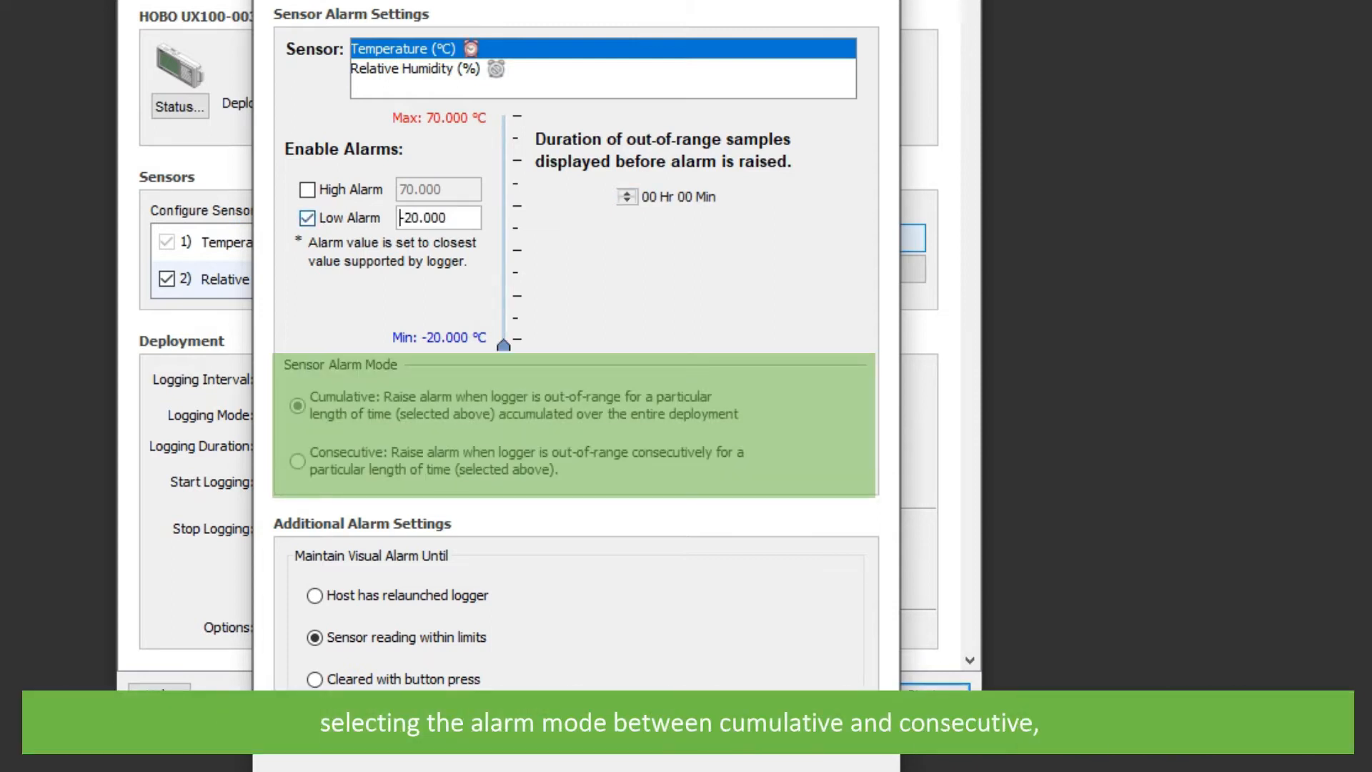
click(297, 462)
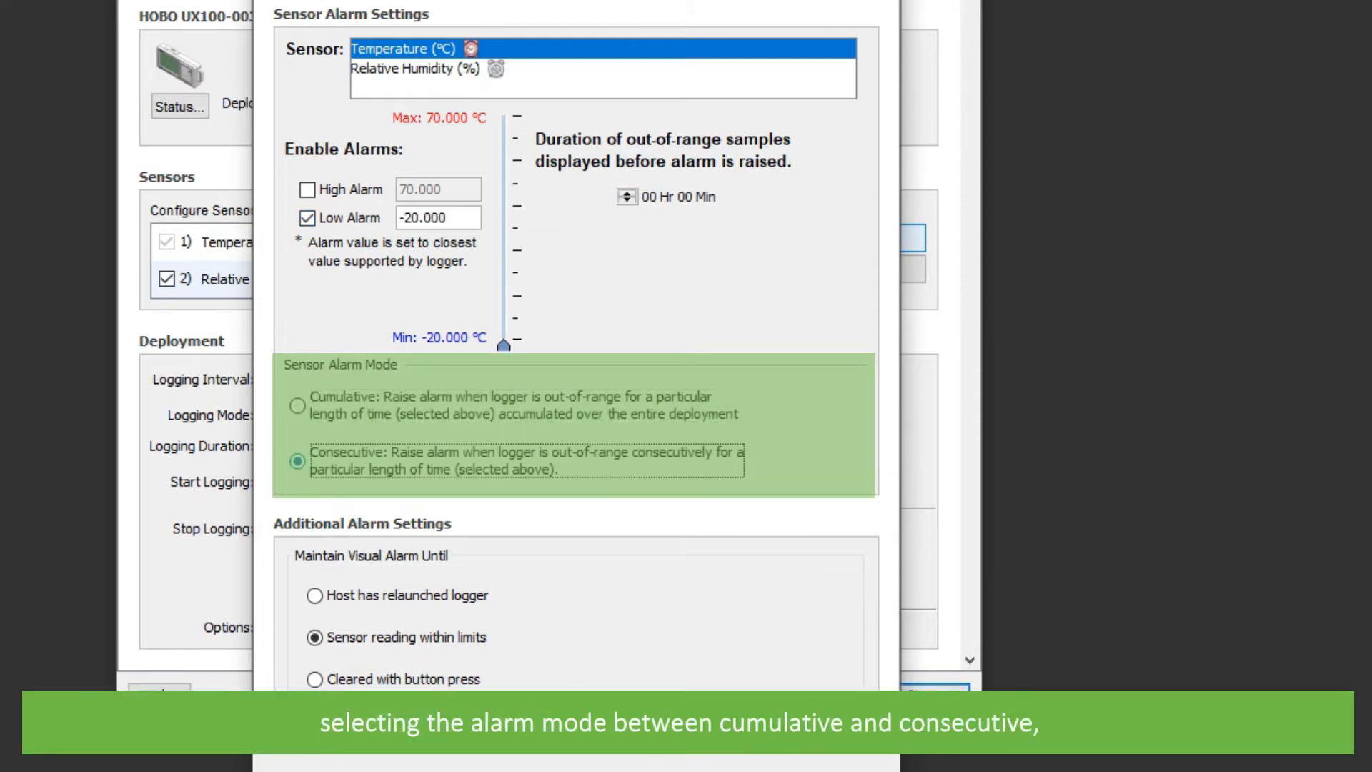
click(297, 406)
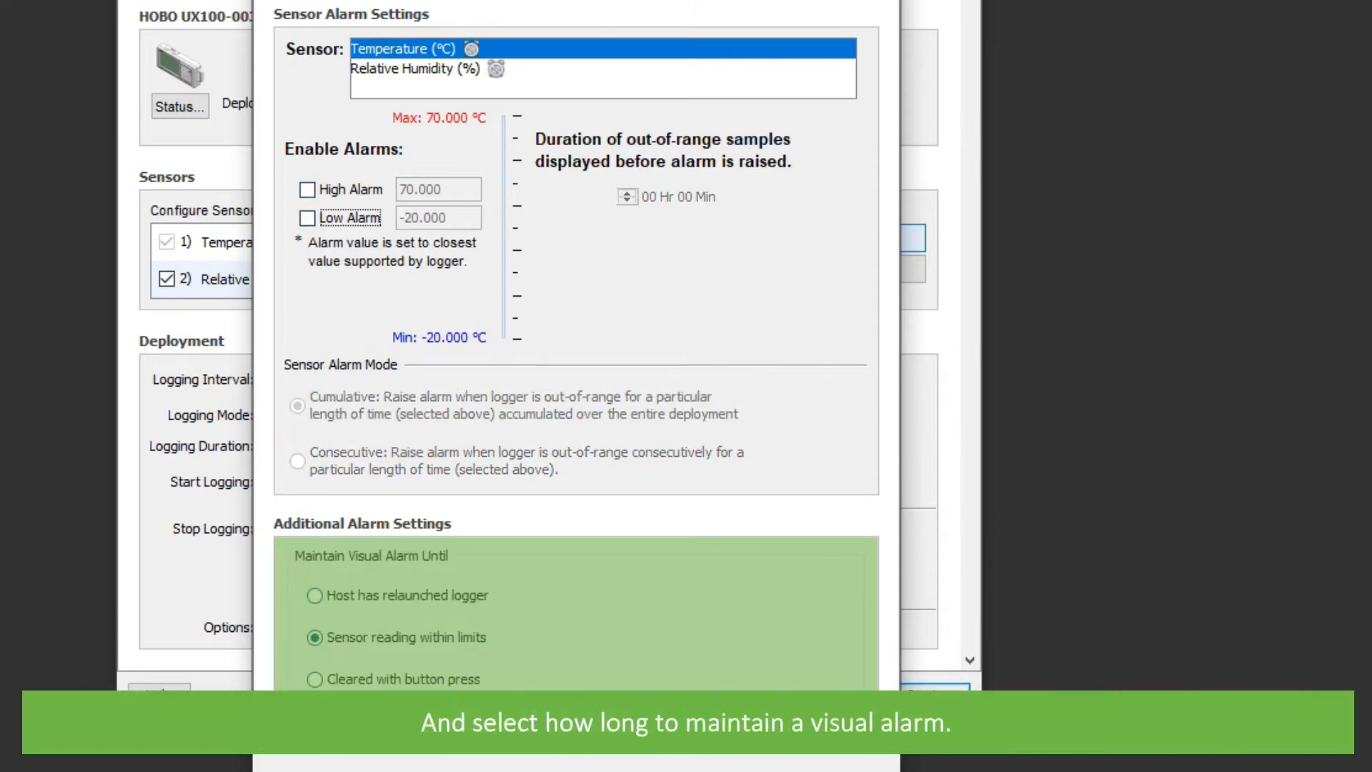
Step: Try the Maintain Visual Alarm options, view Relative Humidity alarms, and finish with no alarms enabled
click(314, 638)
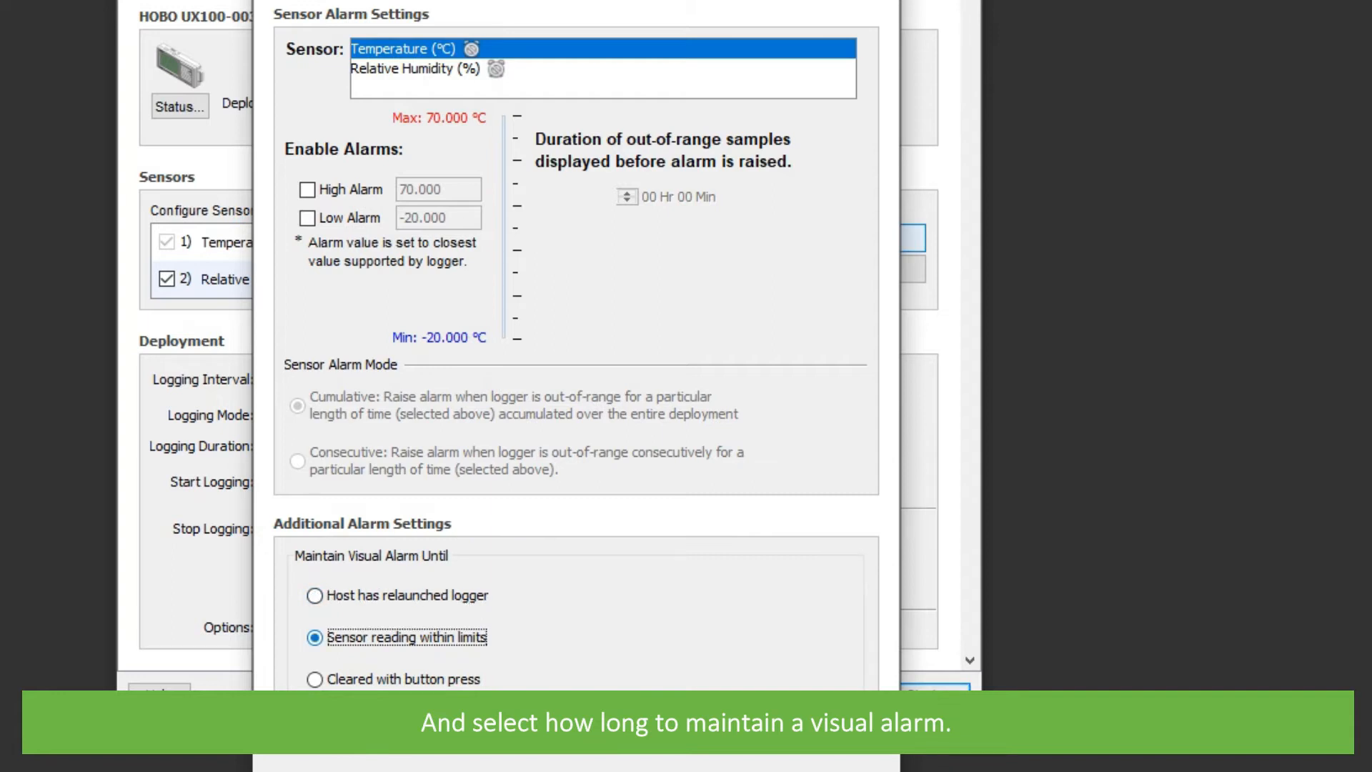
click(313, 679)
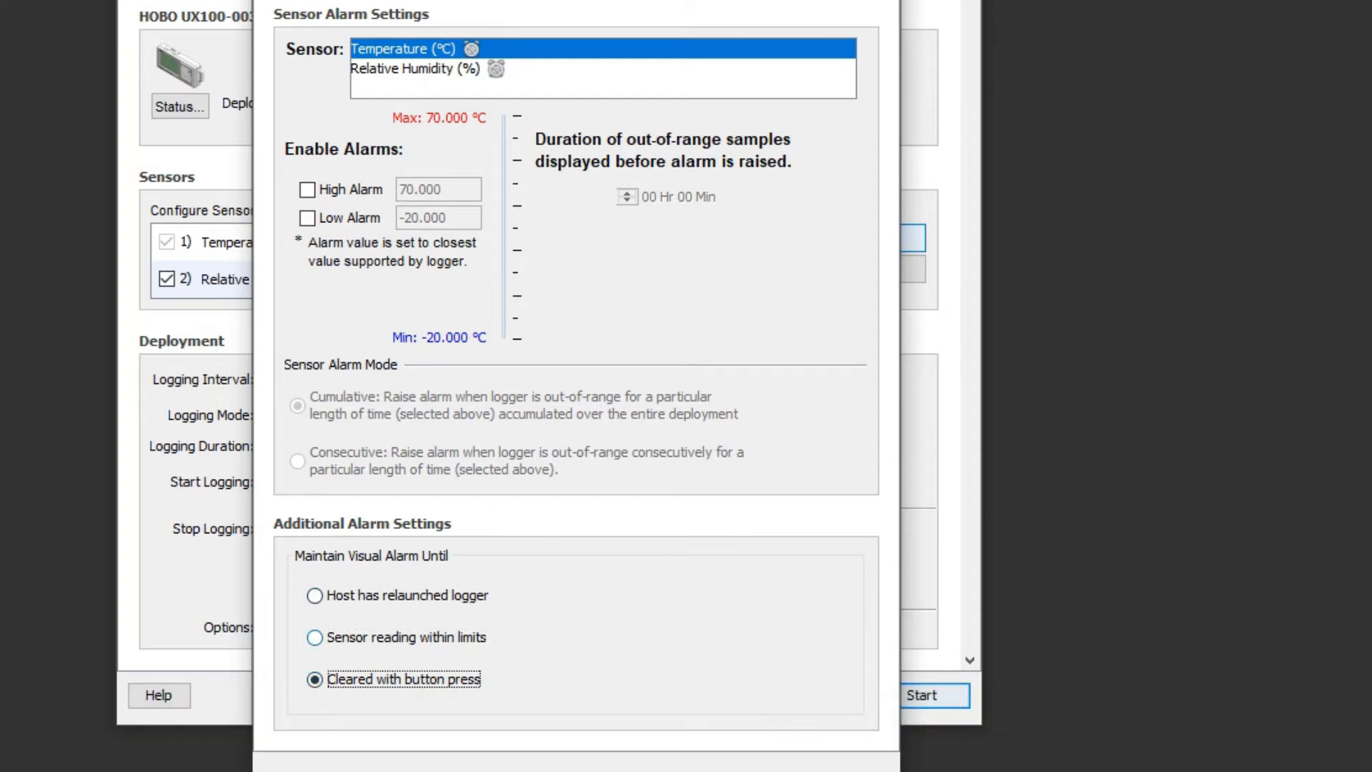
click(414, 68)
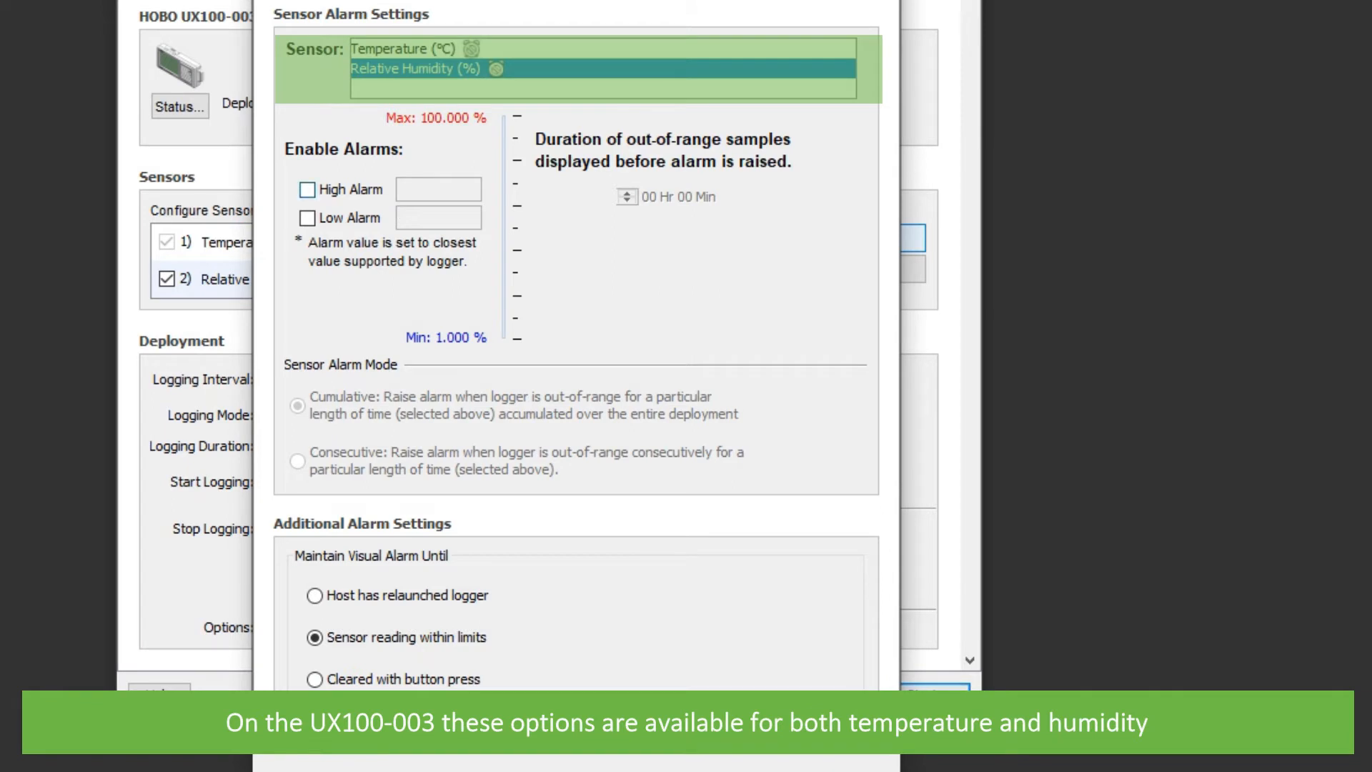
click(305, 190)
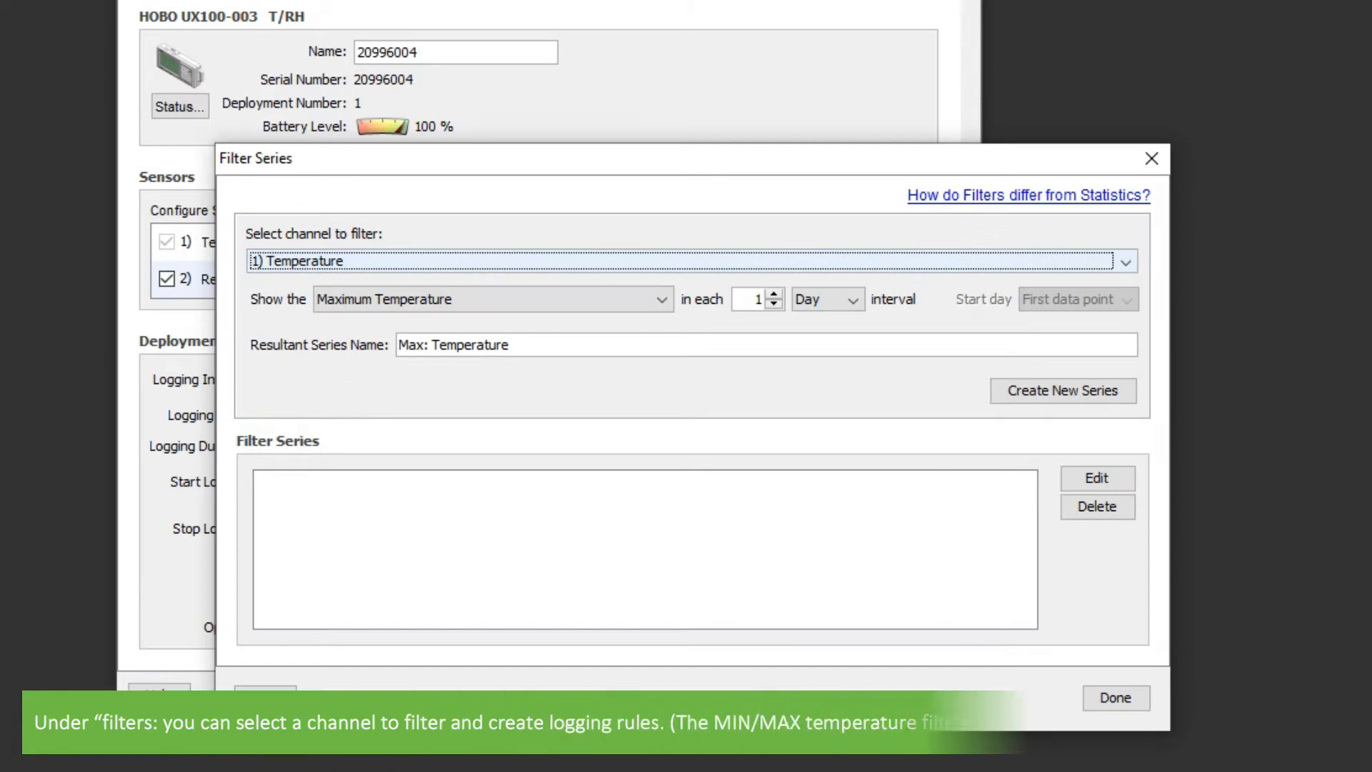
Step: Add daily Max: Temperature and Min: Temperature filter series to the launch settings
click(490, 299)
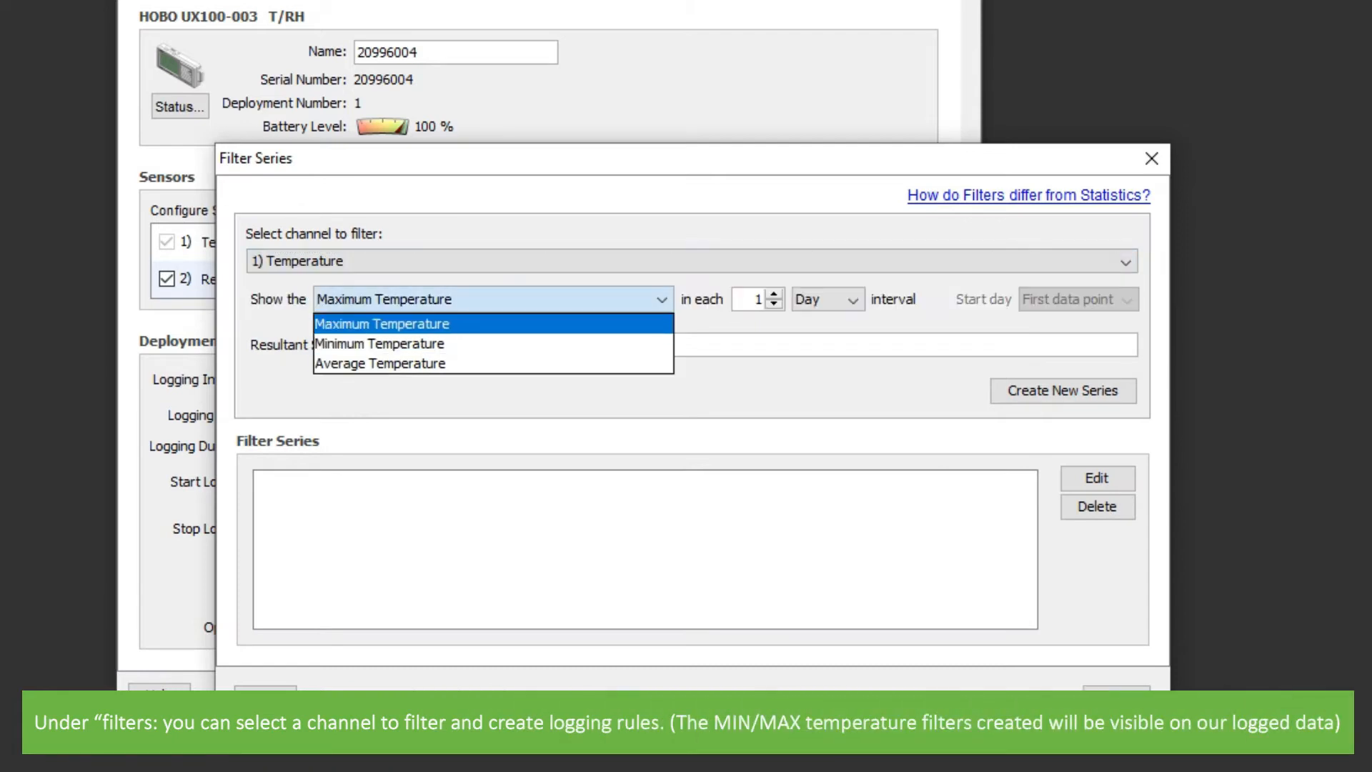
click(380, 323)
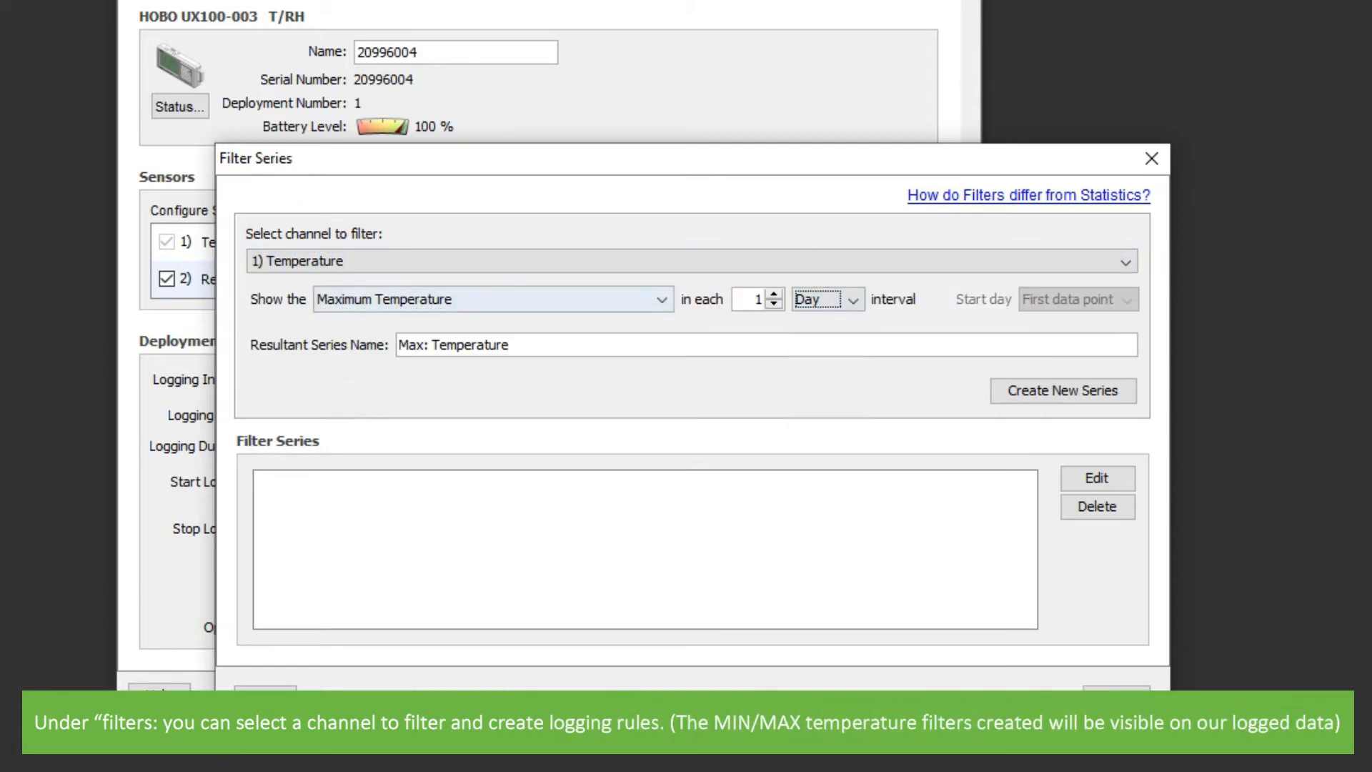
click(1062, 390)
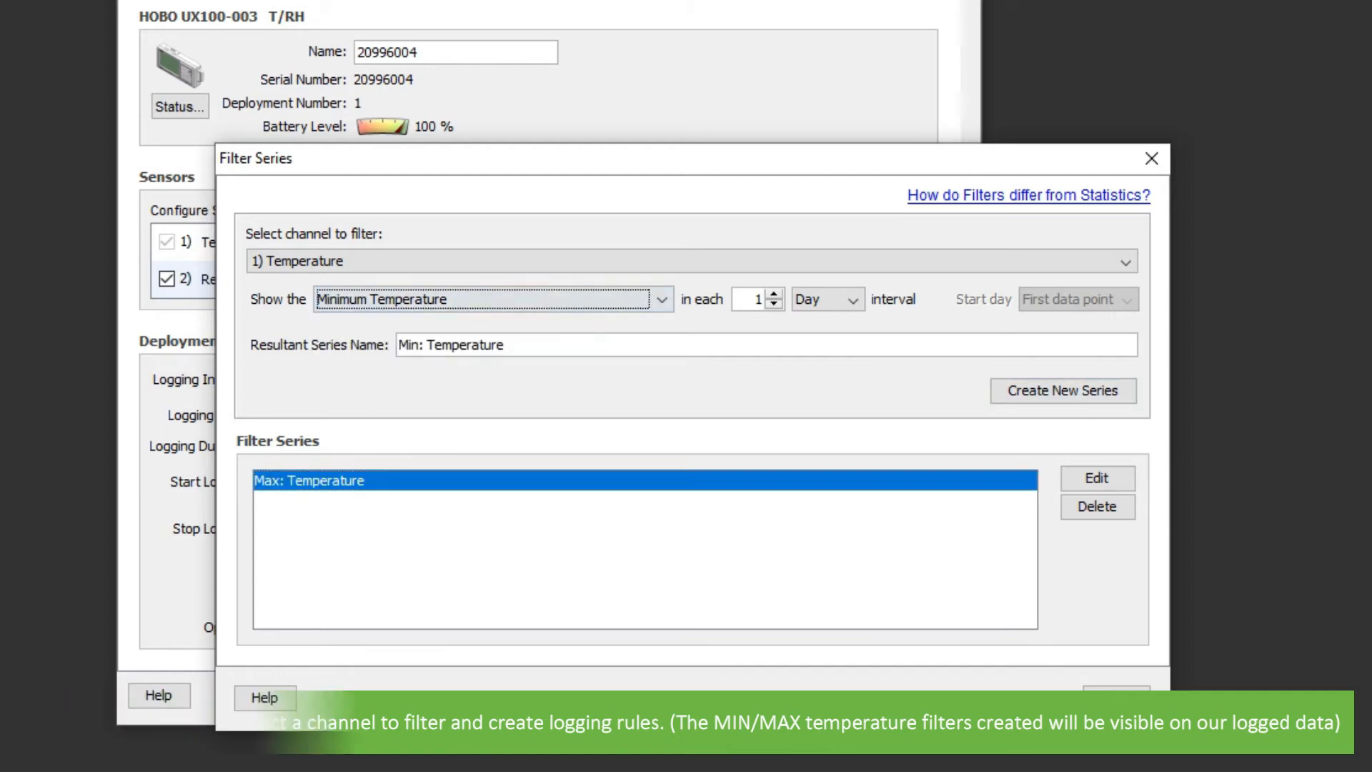
click(1151, 159)
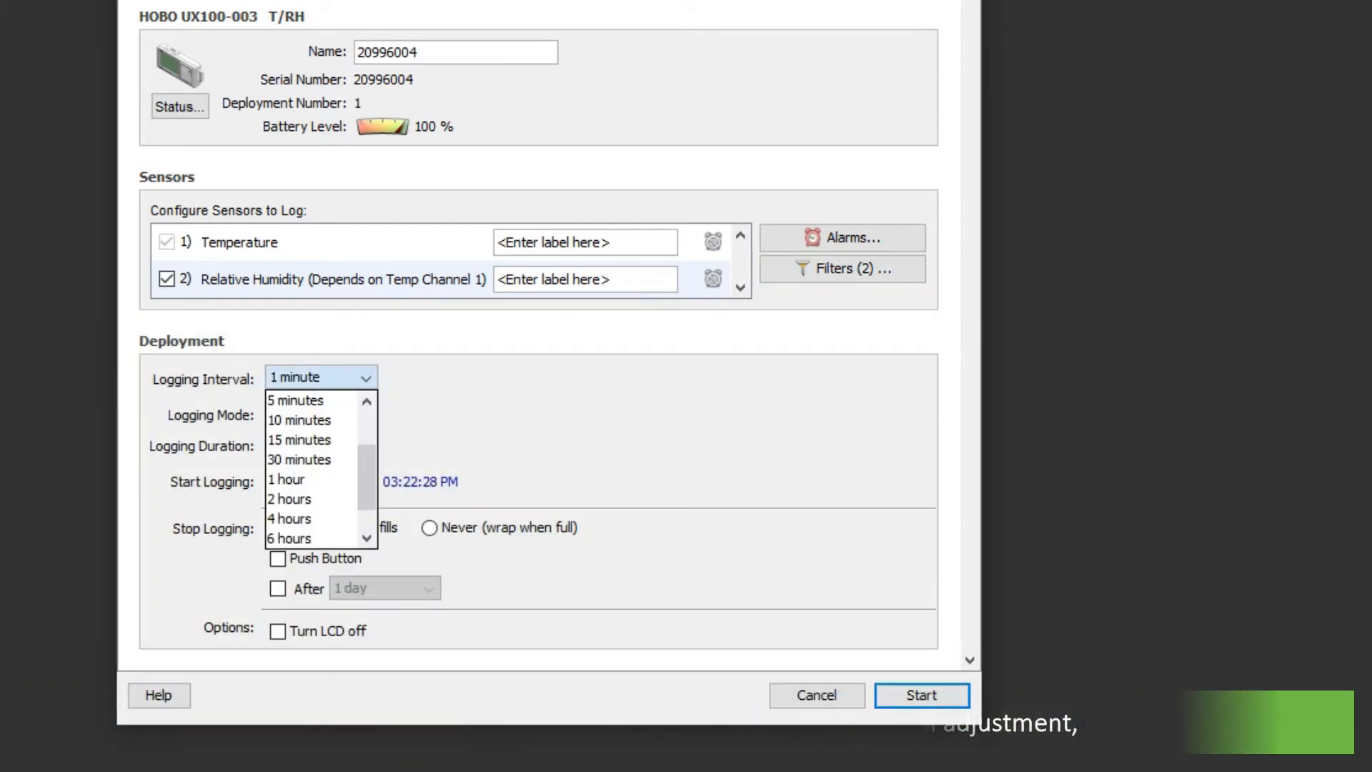
Step: Keep the logging interval at 1 minute and review the logging mode choices
click(320, 414)
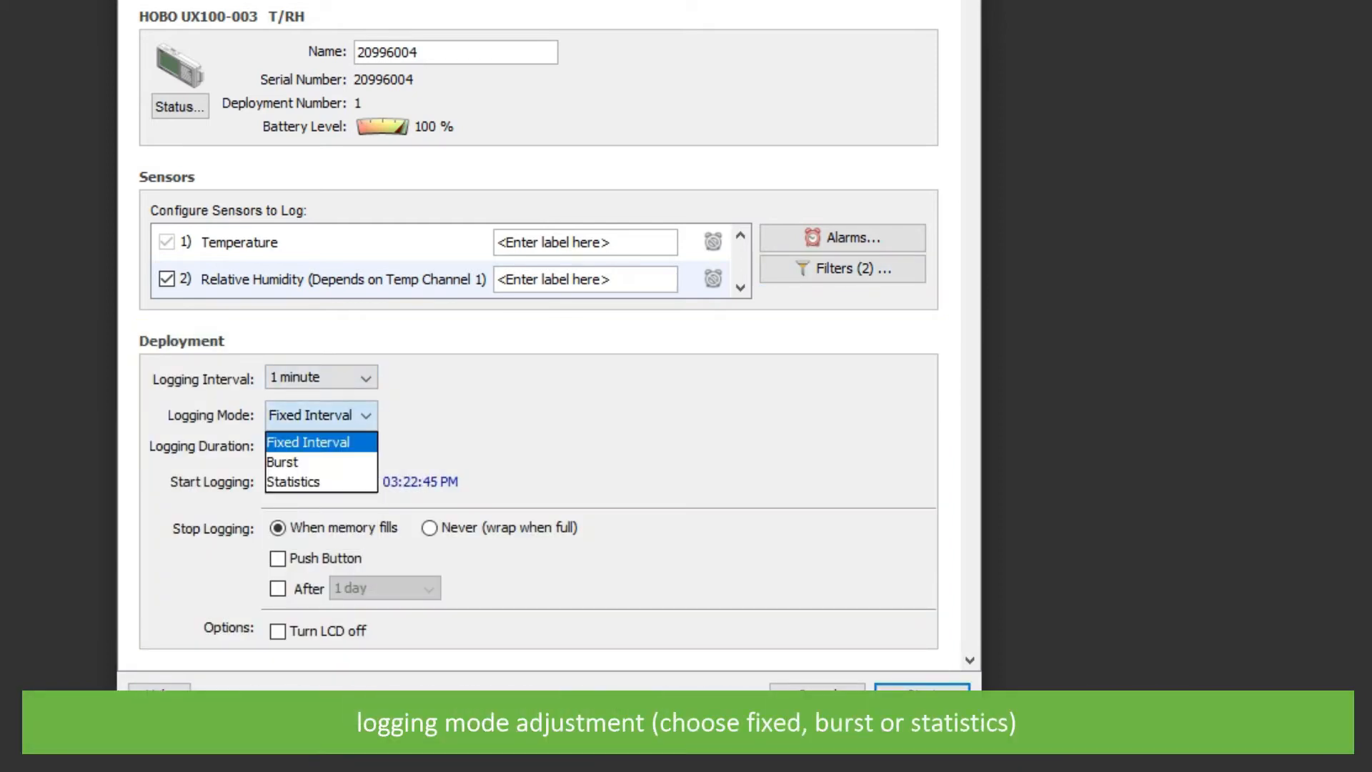
click(283, 462)
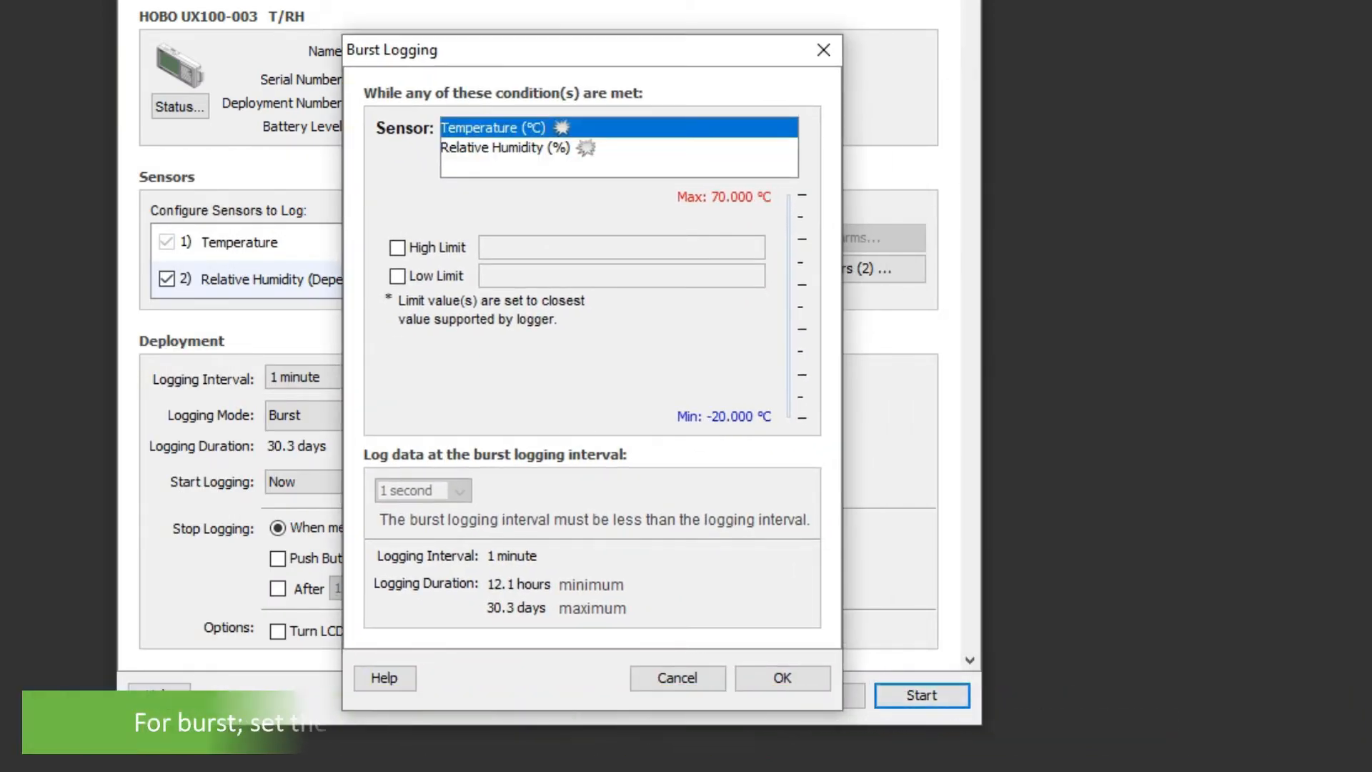
Step: Try burst logging high and low temperature limits, then cancel back to Fixed Interval mode
click(396, 247)
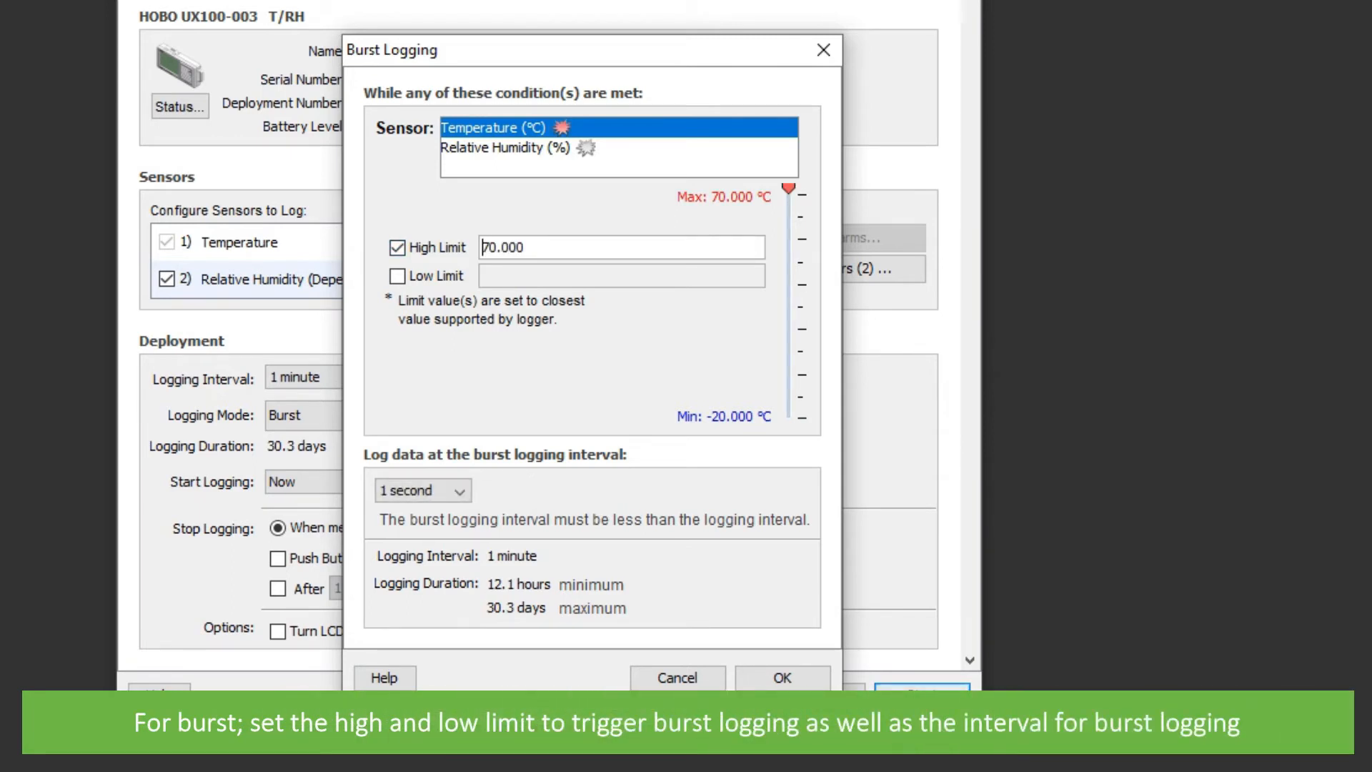
click(396, 276)
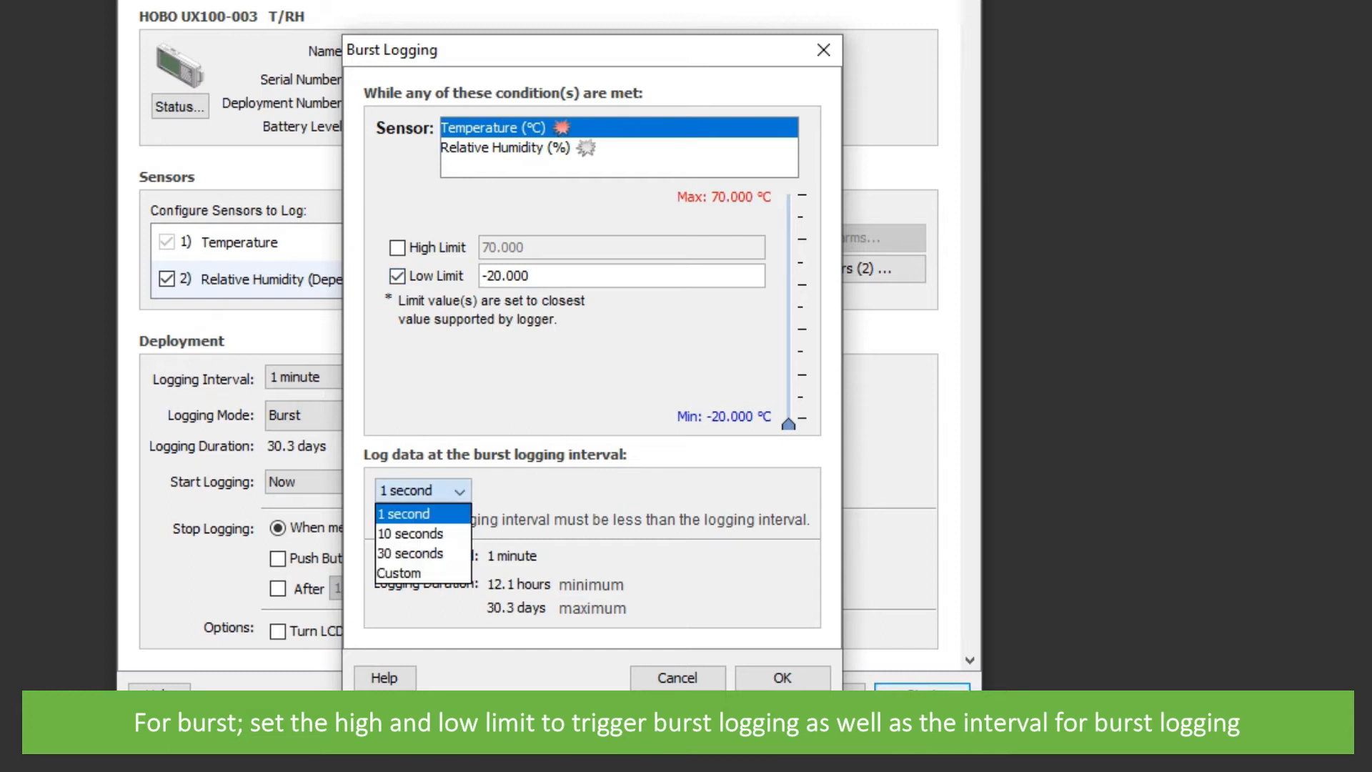
click(405, 513)
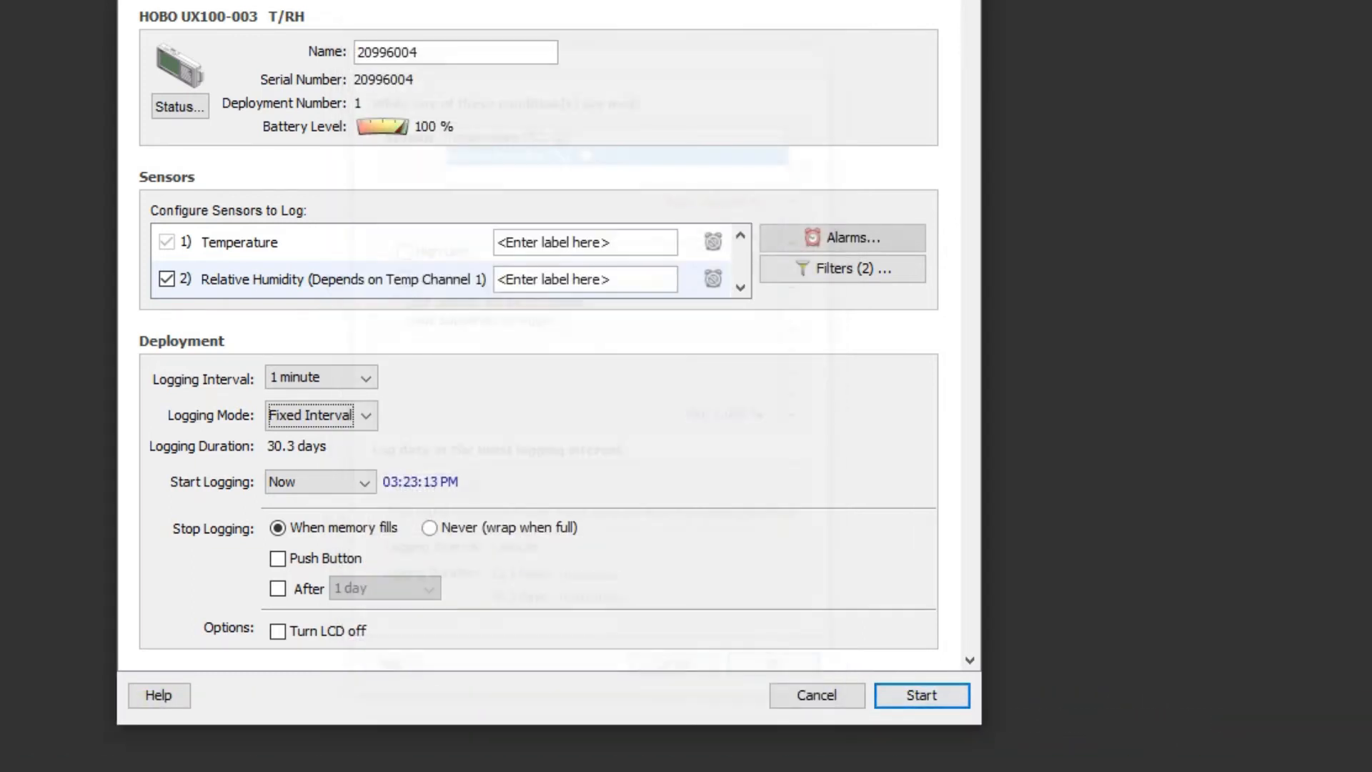
click(318, 414)
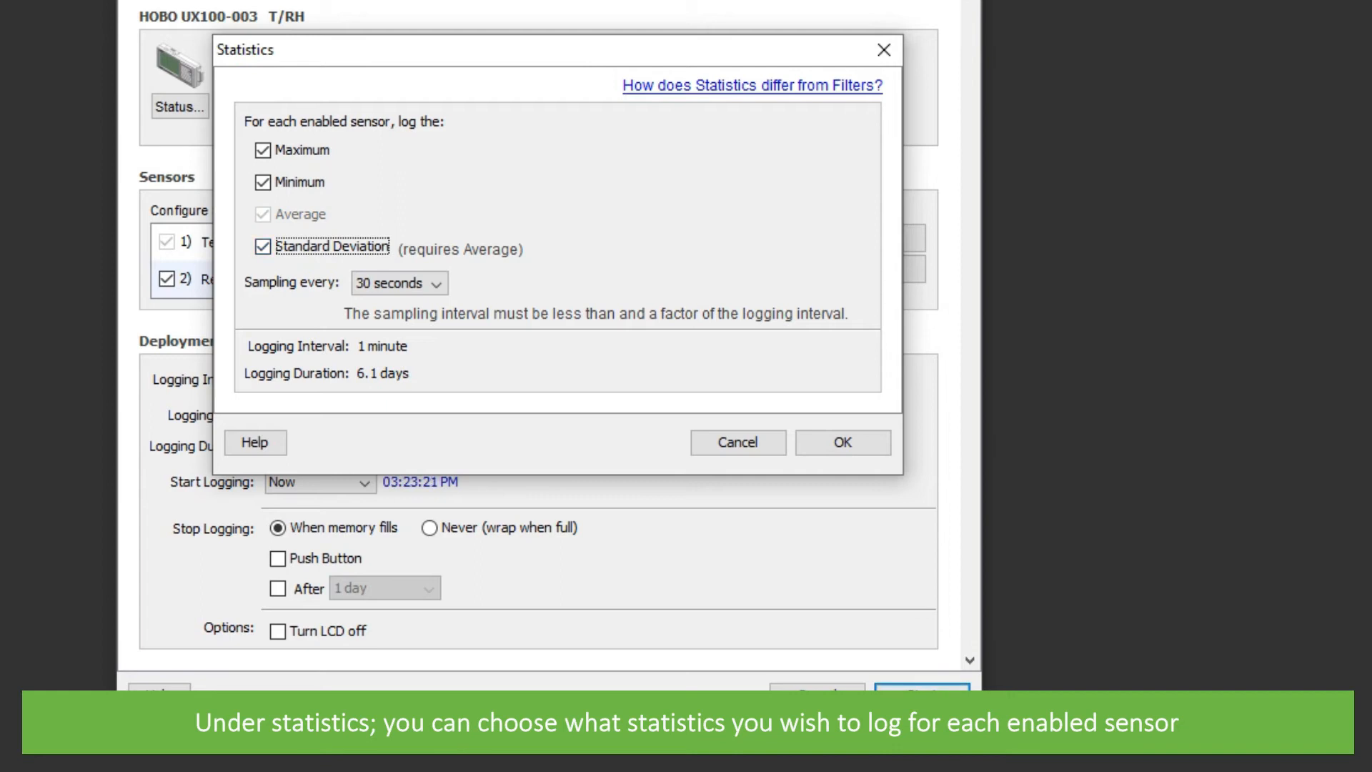
click(263, 150)
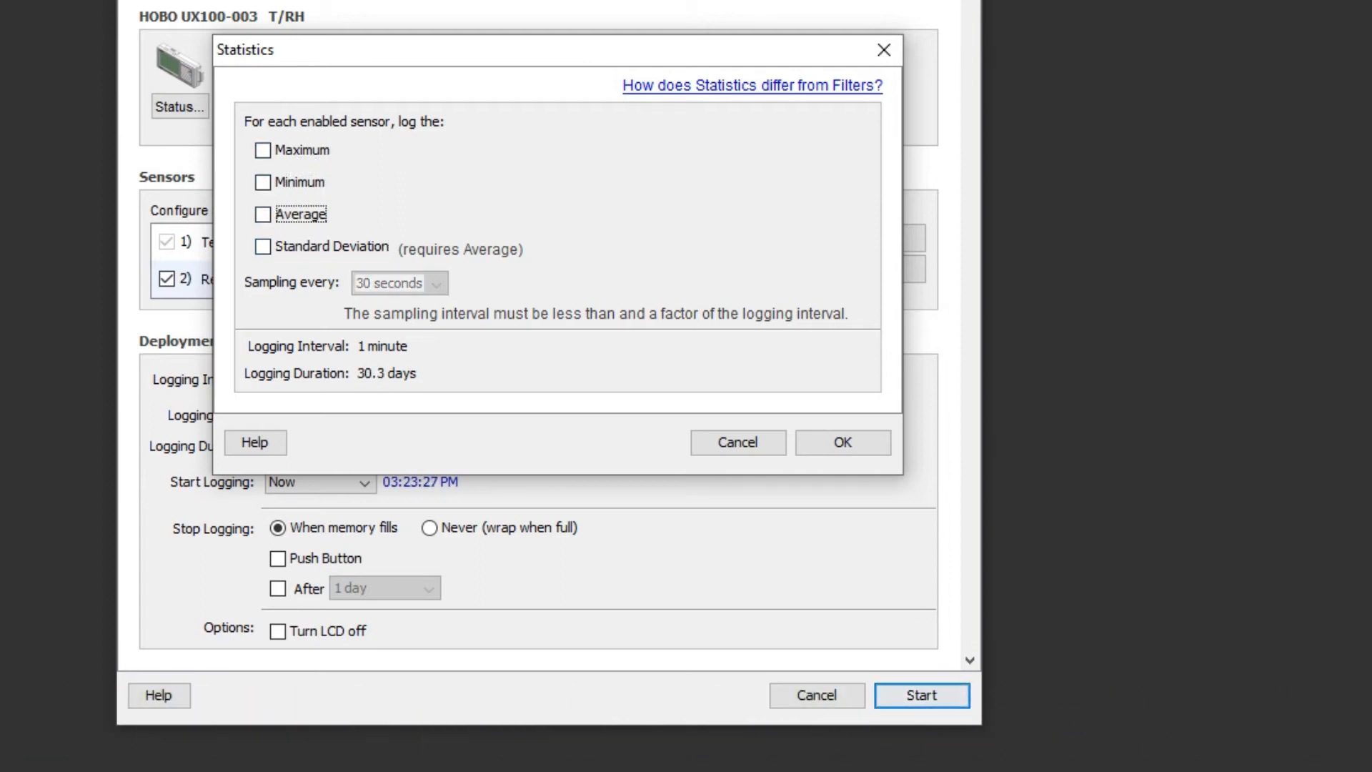
click(736, 441)
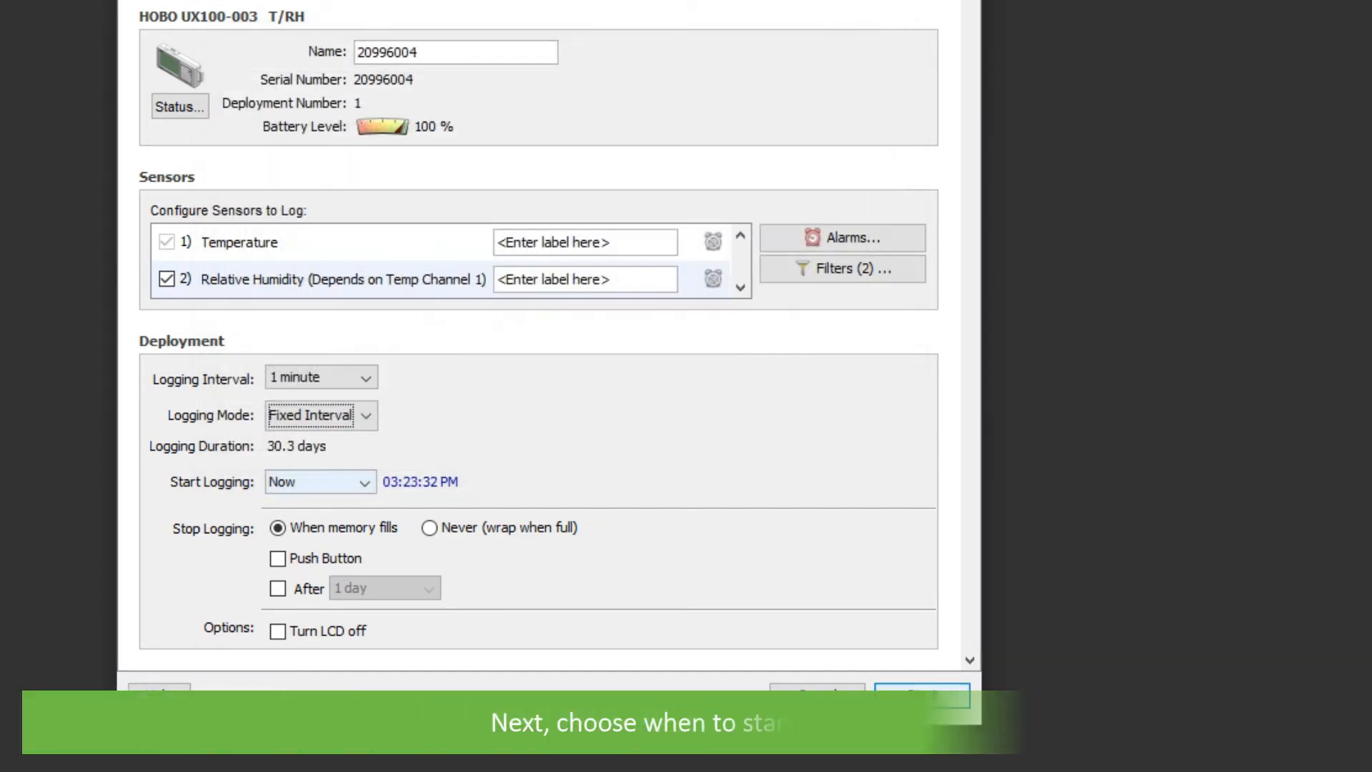
click(317, 482)
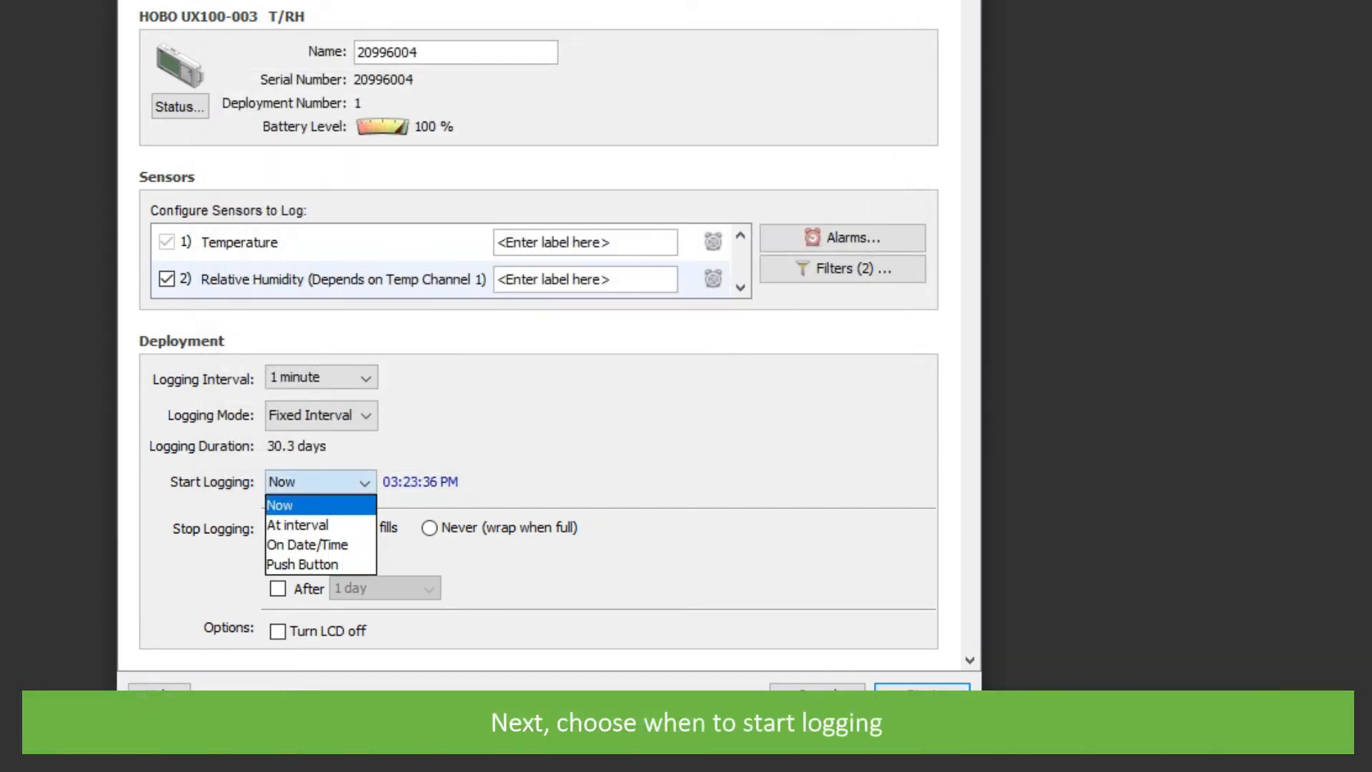
click(280, 504)
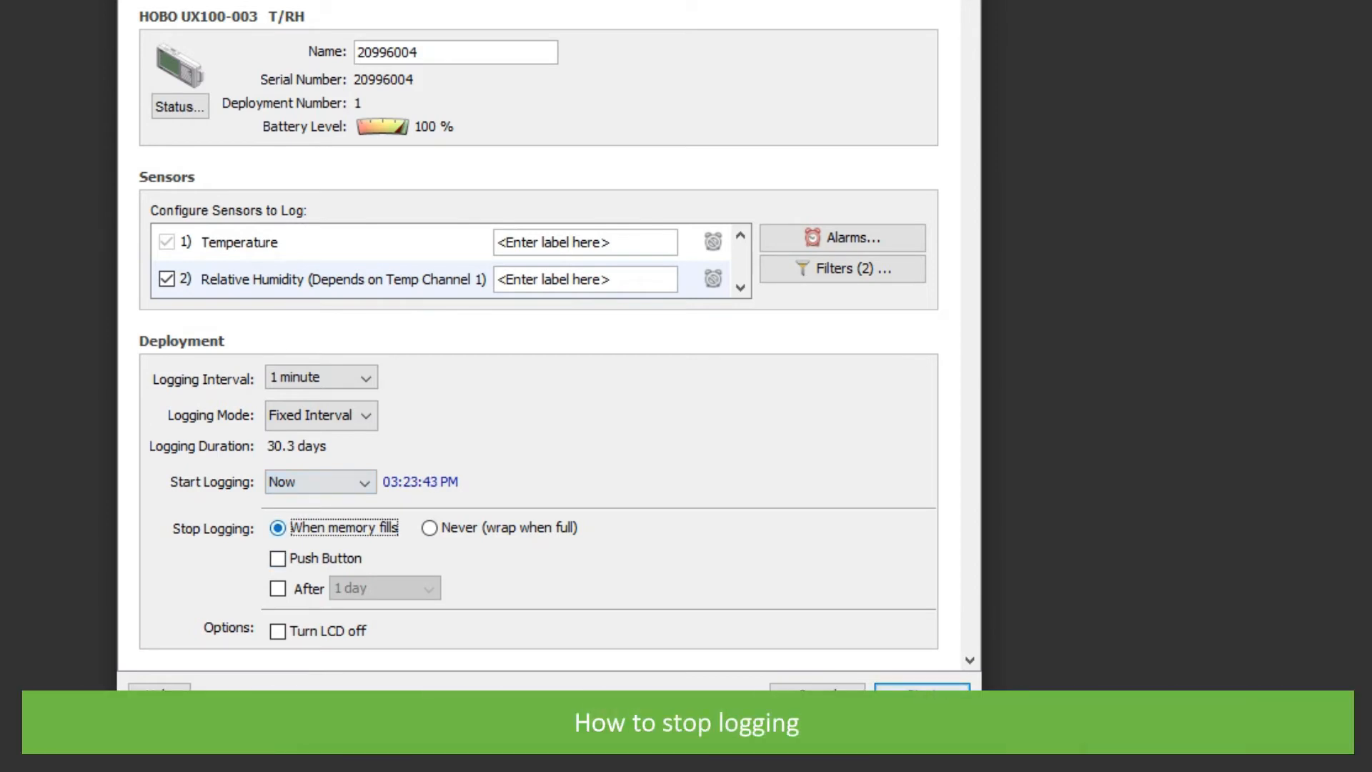
click(278, 558)
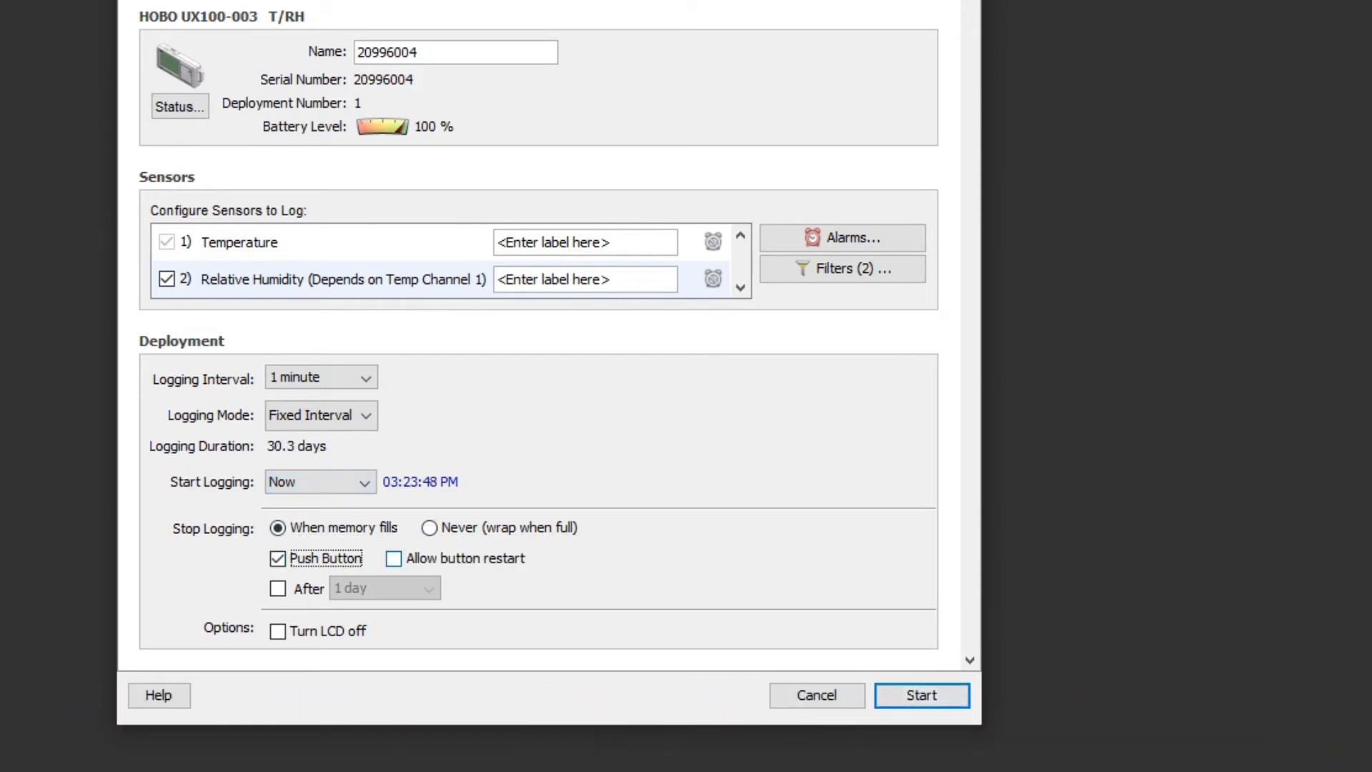
click(278, 559)
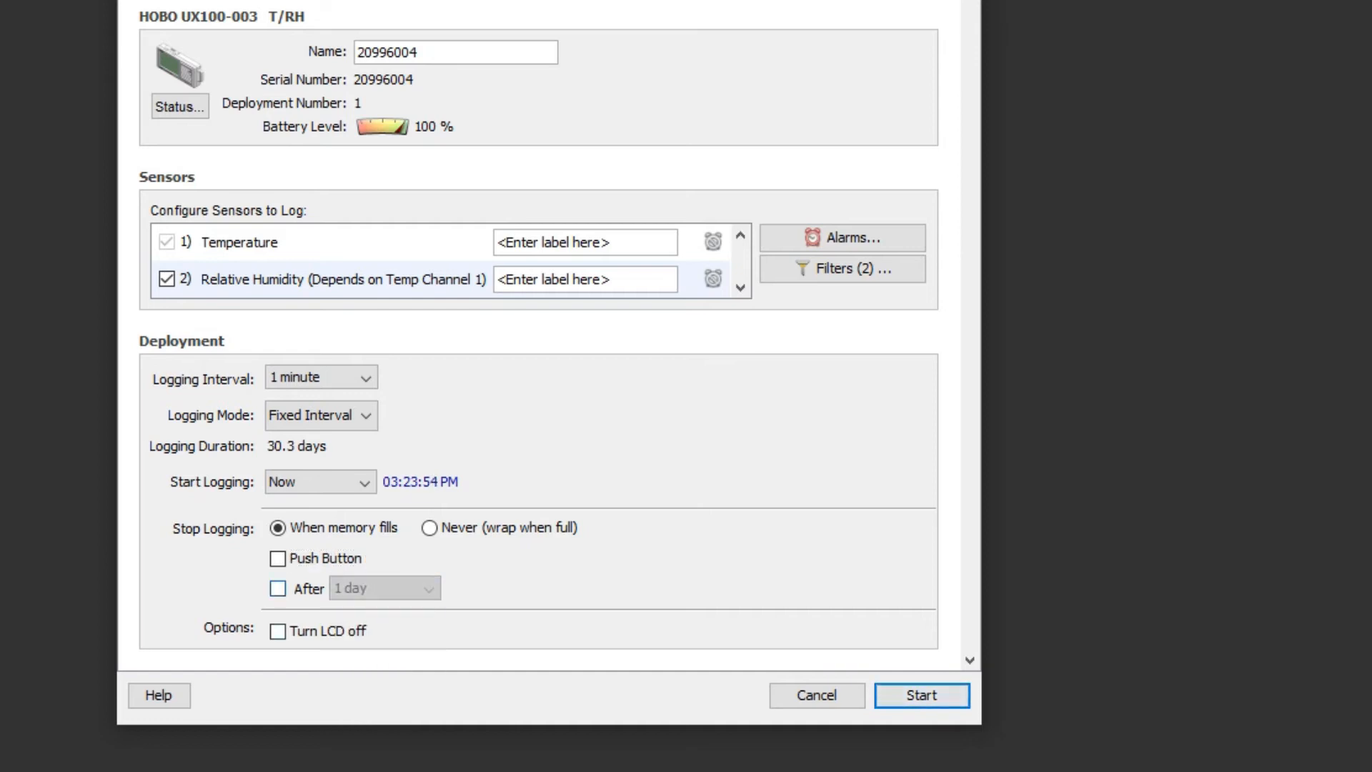
click(277, 630)
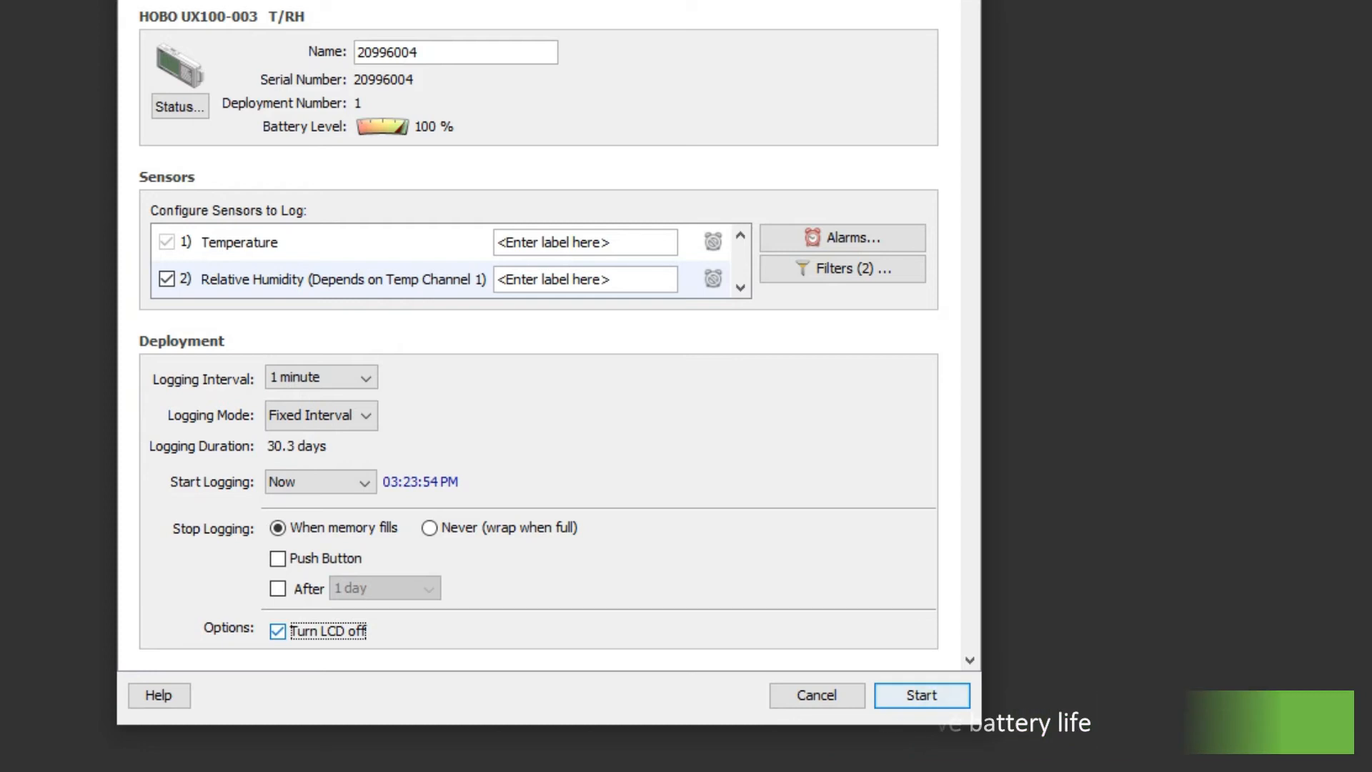
click(277, 630)
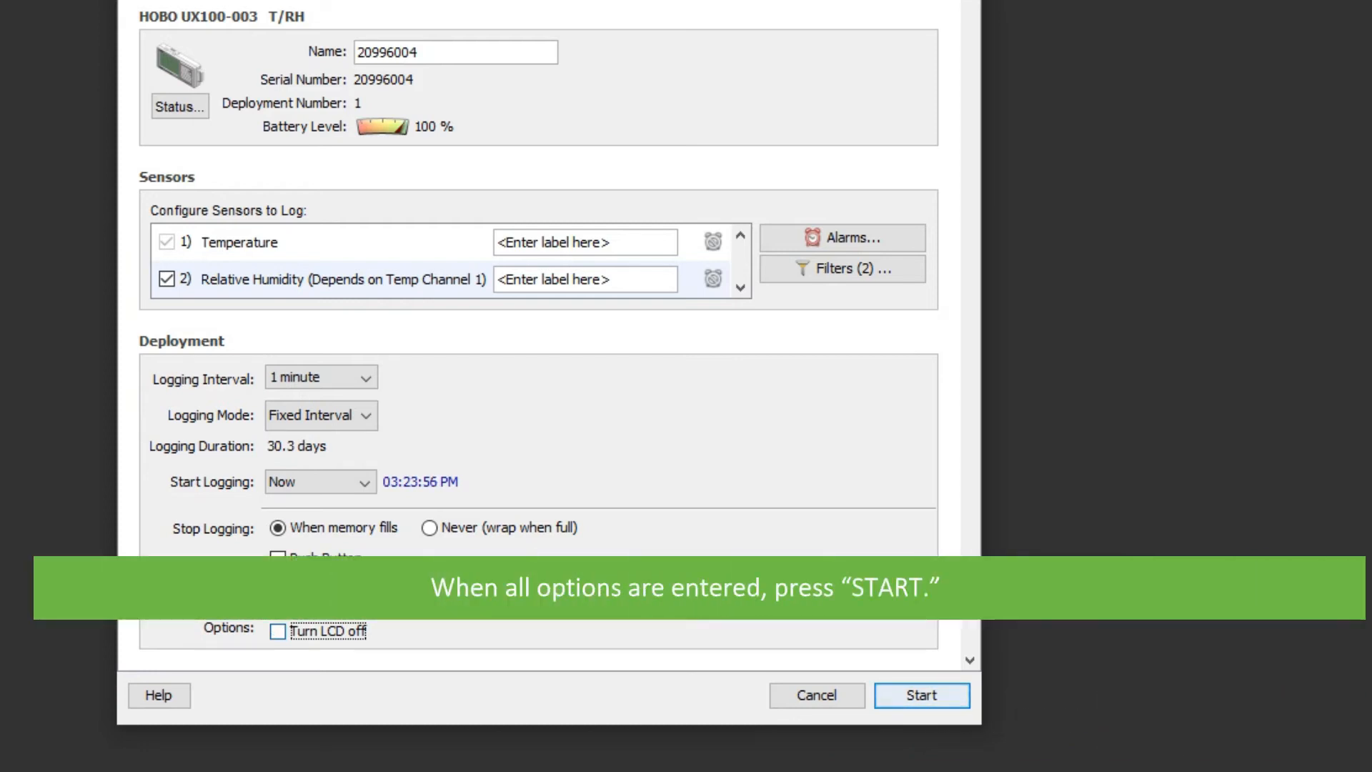
click(920, 695)
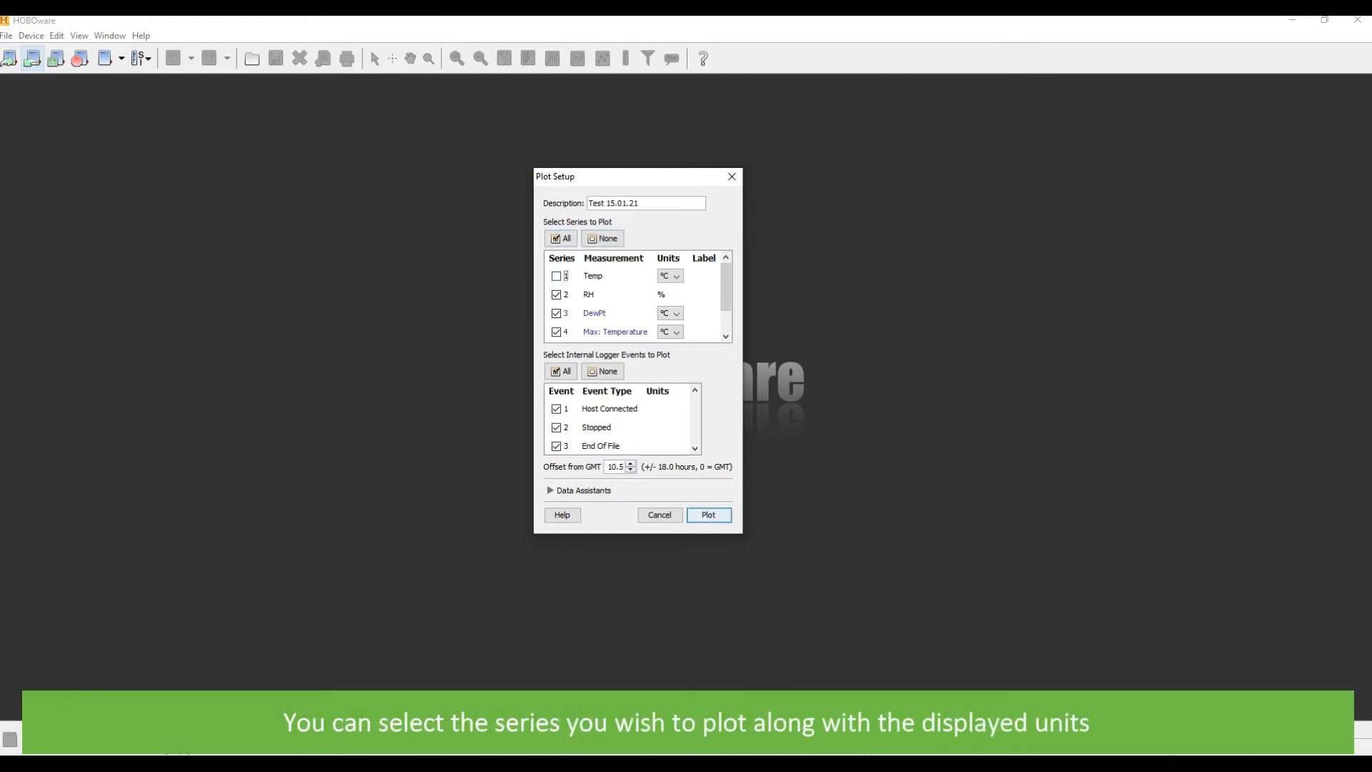
Step: Include the Temp series in degrees Celsius and leave the Host Connected event out of the plot
click(675, 313)
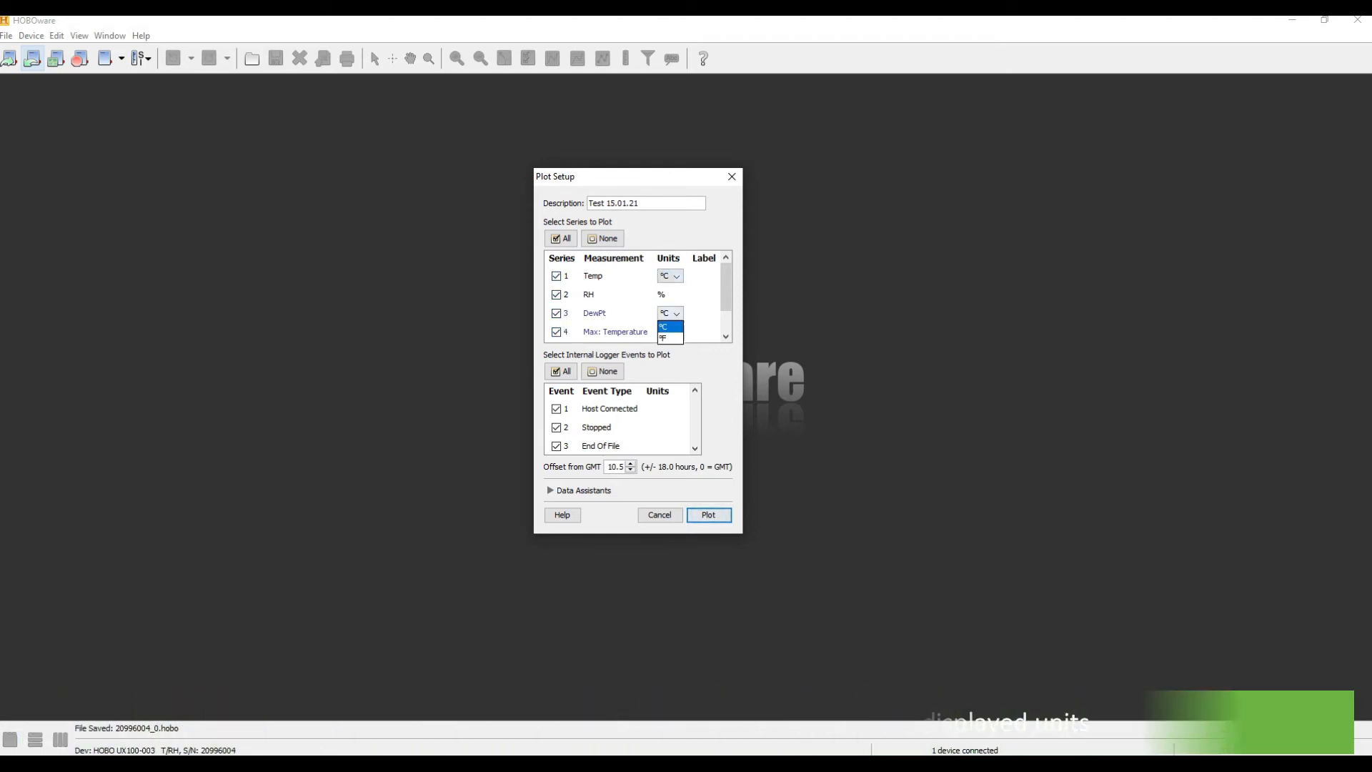
click(663, 326)
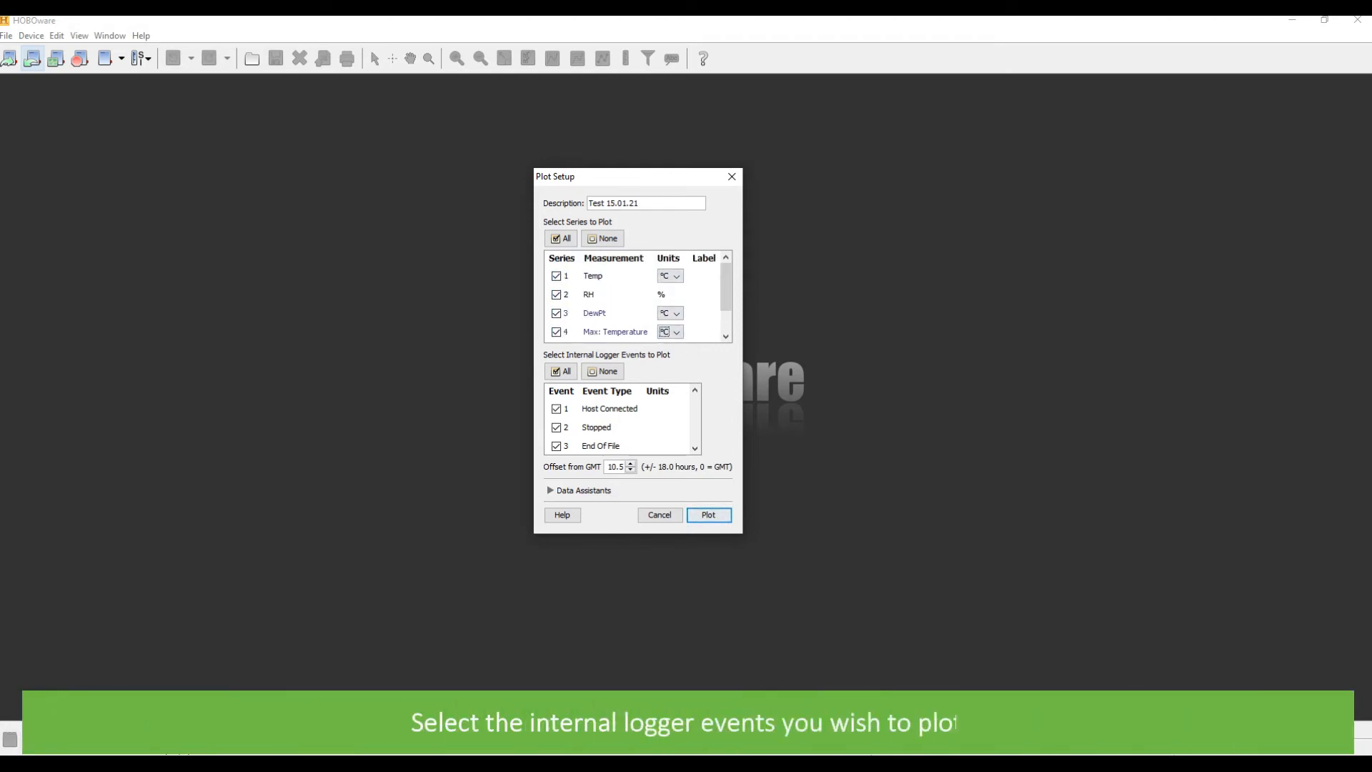
click(556, 409)
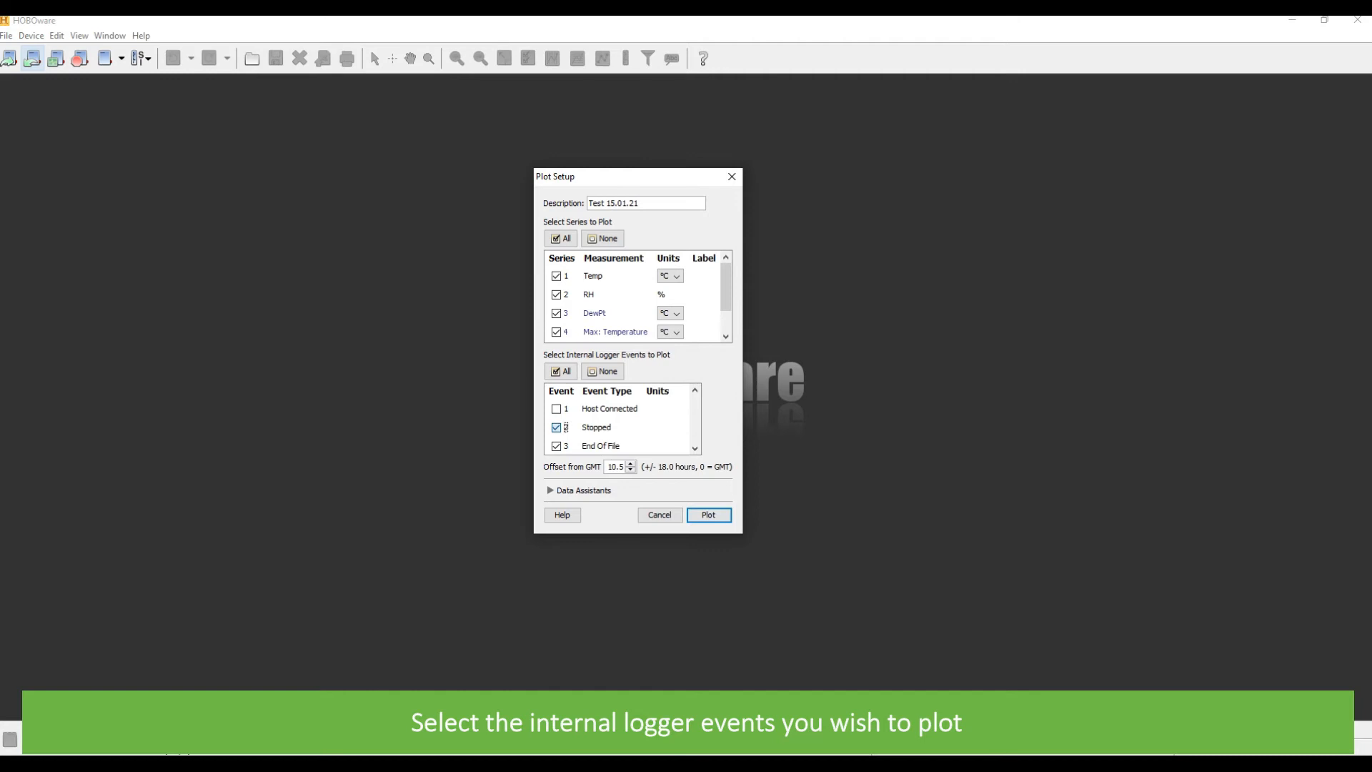
click(556, 409)
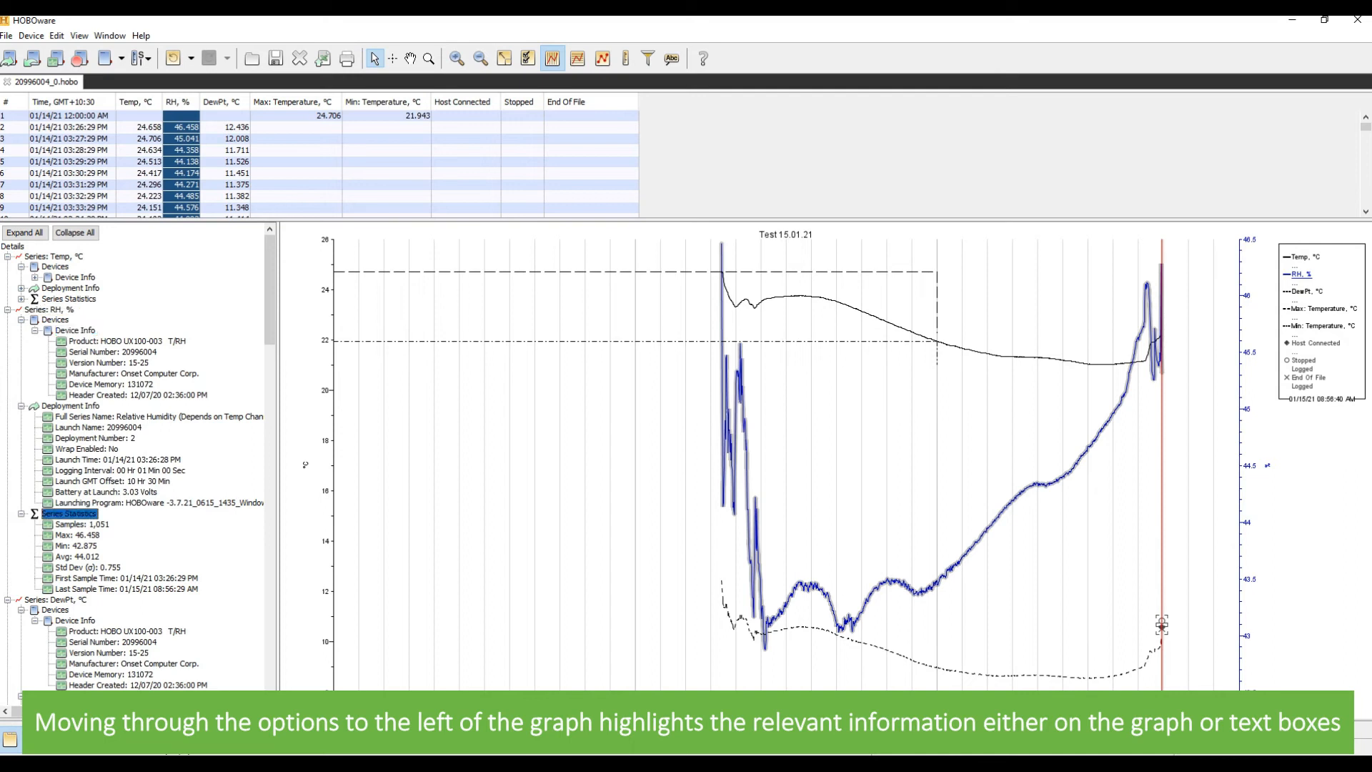
Step: Collapse the series details tree to its headings beside the Test 15.01.21 graph
click(61, 394)
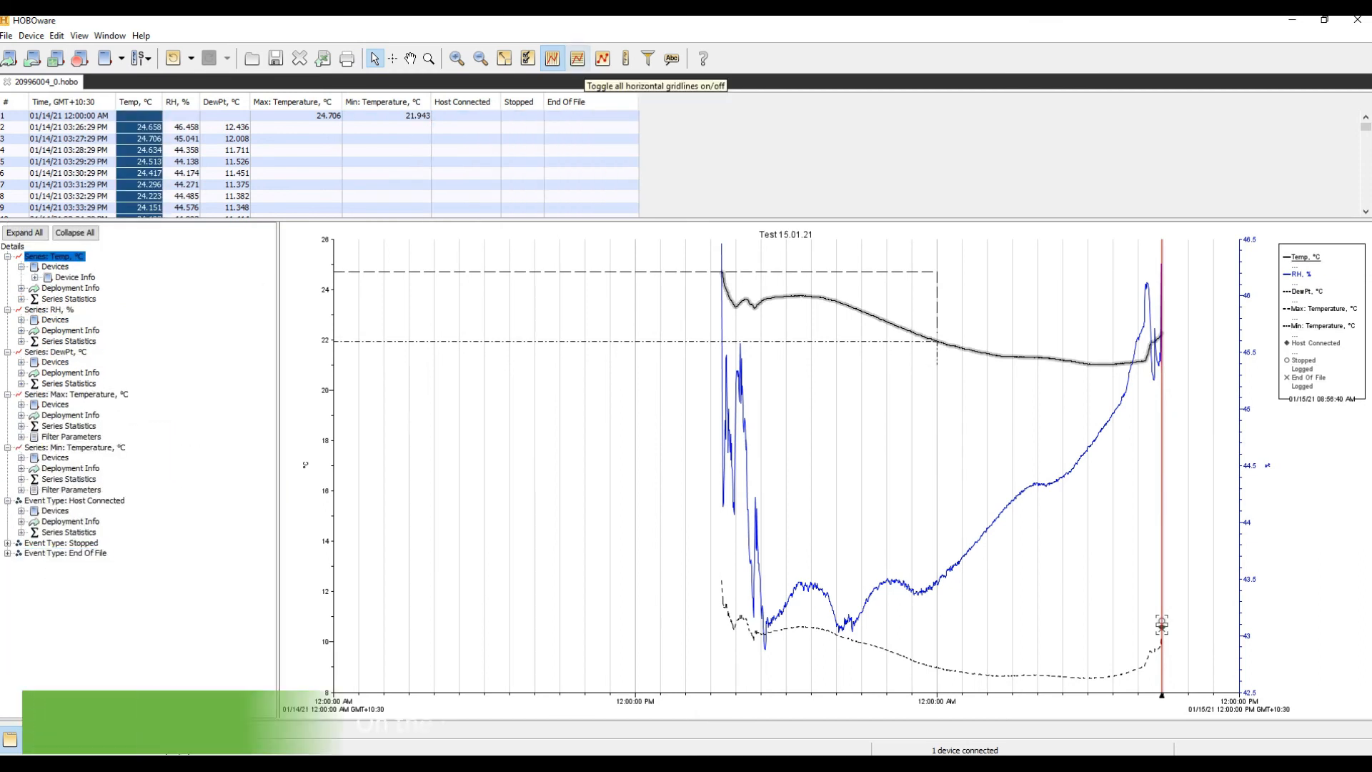
Step: Add Temp and DewPt value labels to the graph and review the DewPt series properties
click(672, 57)
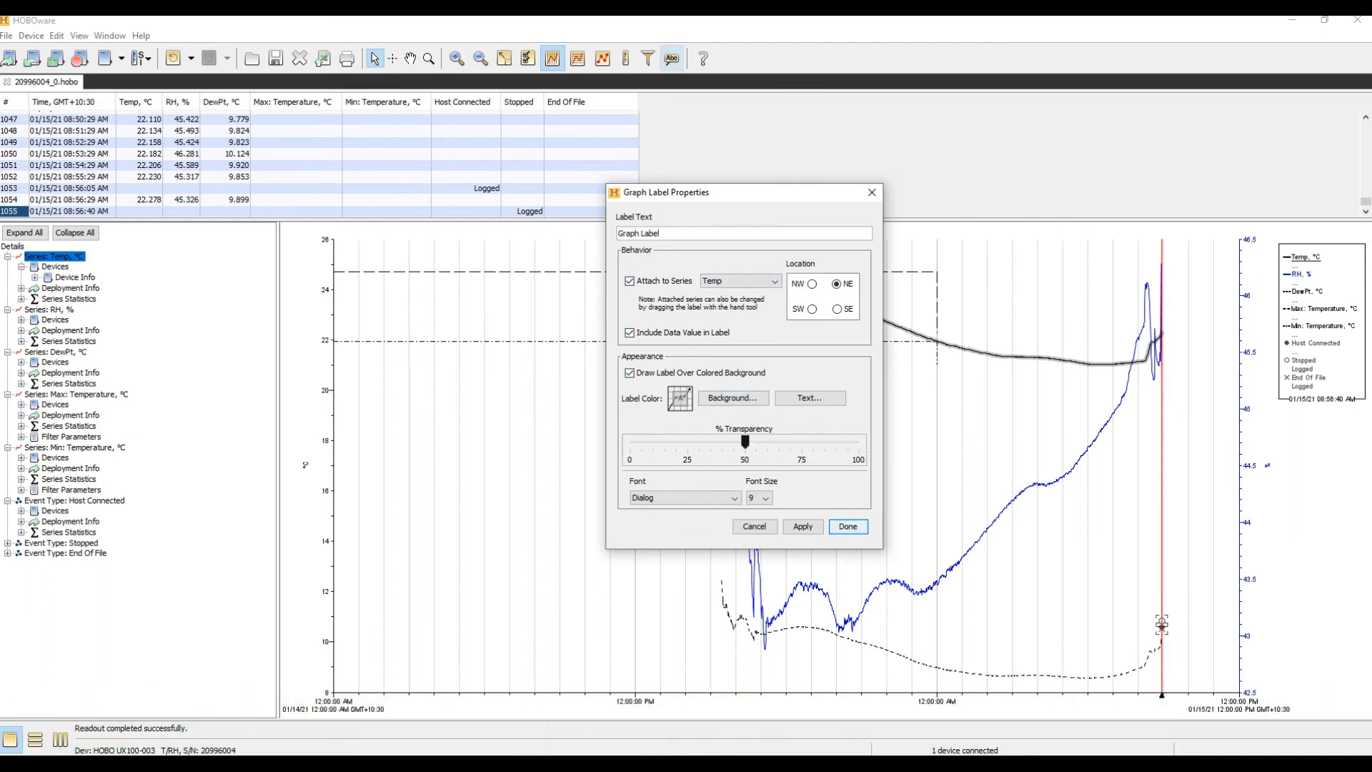
drag(743, 440, 680, 440)
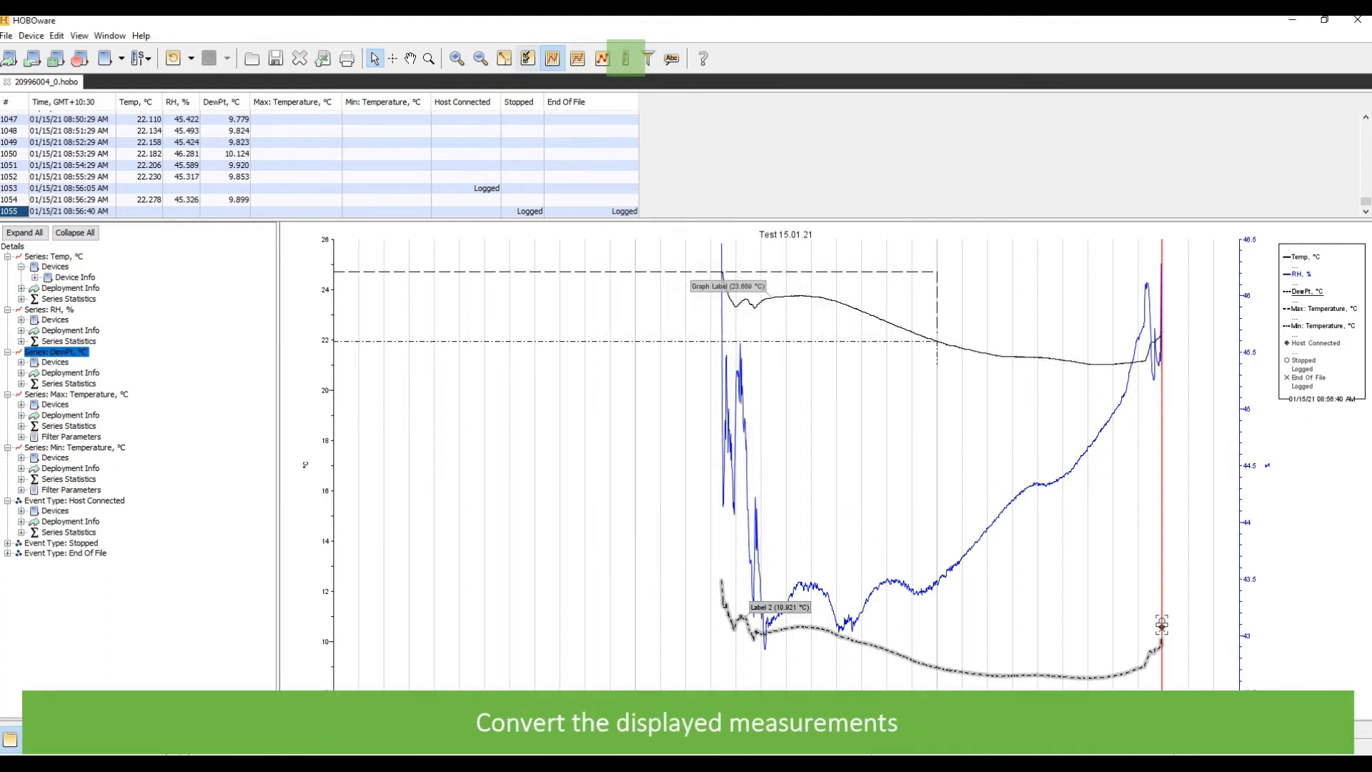
click(601, 57)
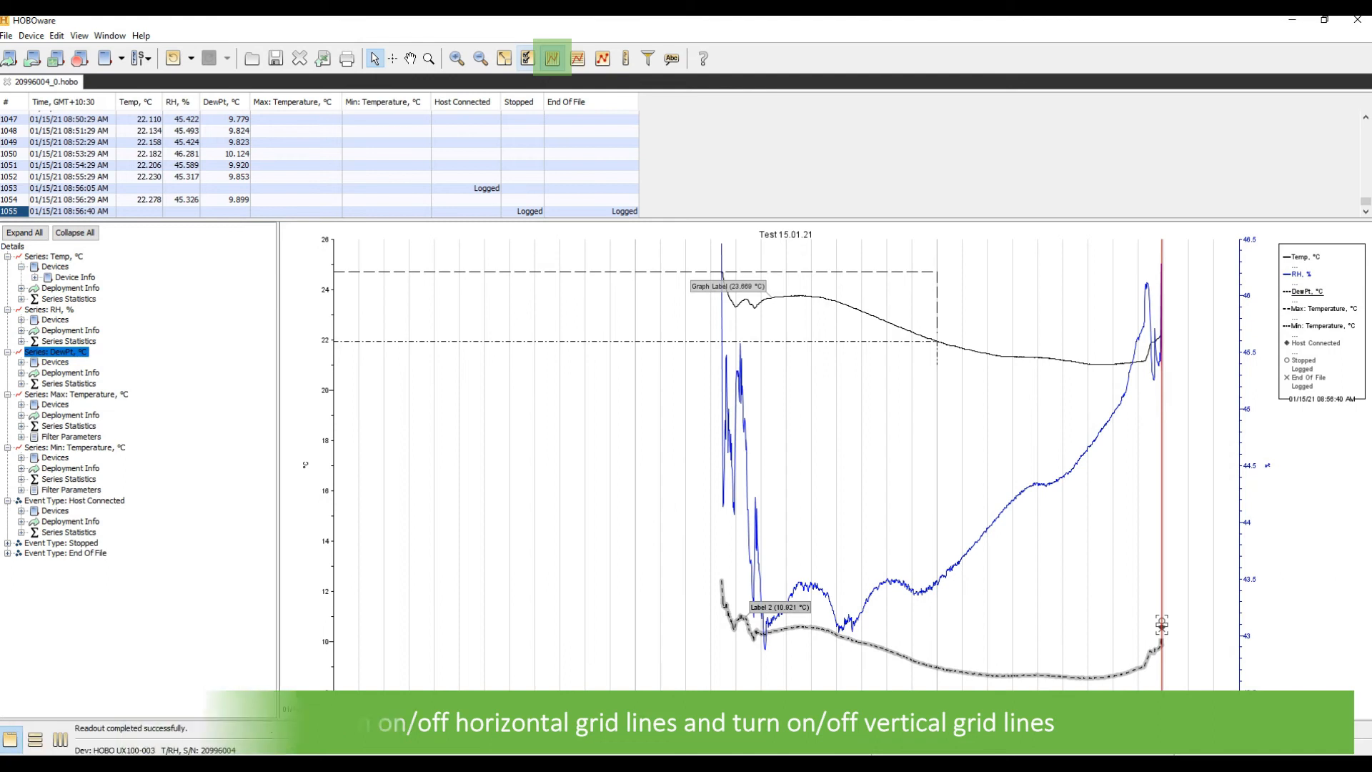
click(524, 58)
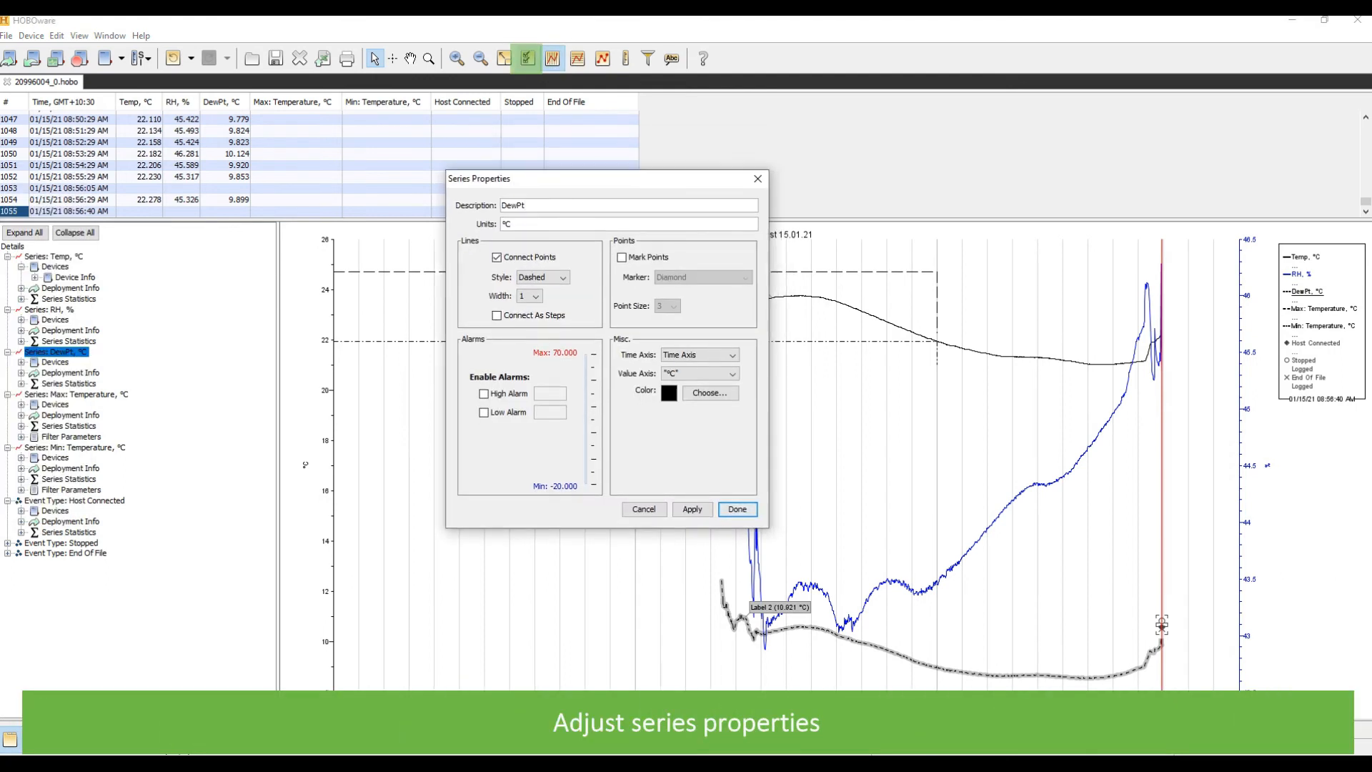
click(736, 509)
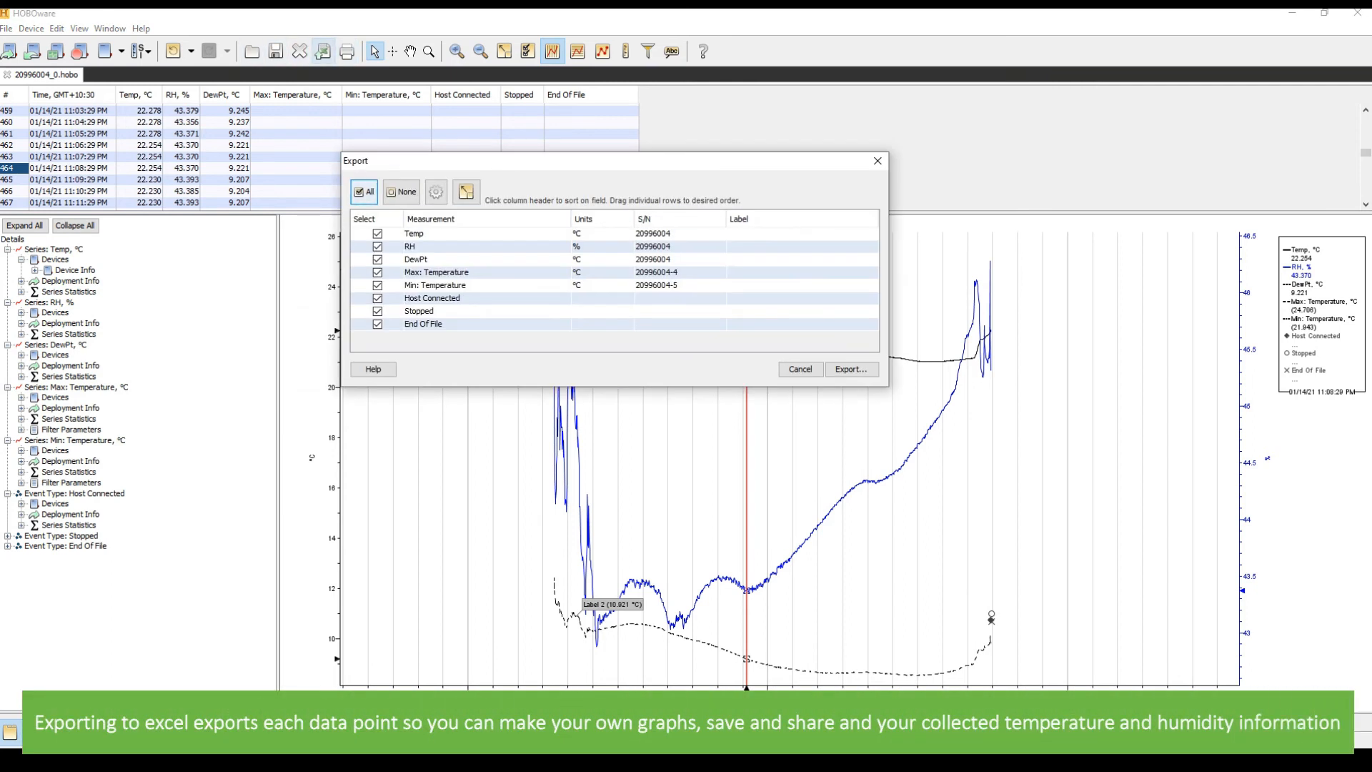
Step: Export all measurements to a spreadsheet and view the data points in Excel
click(849, 369)
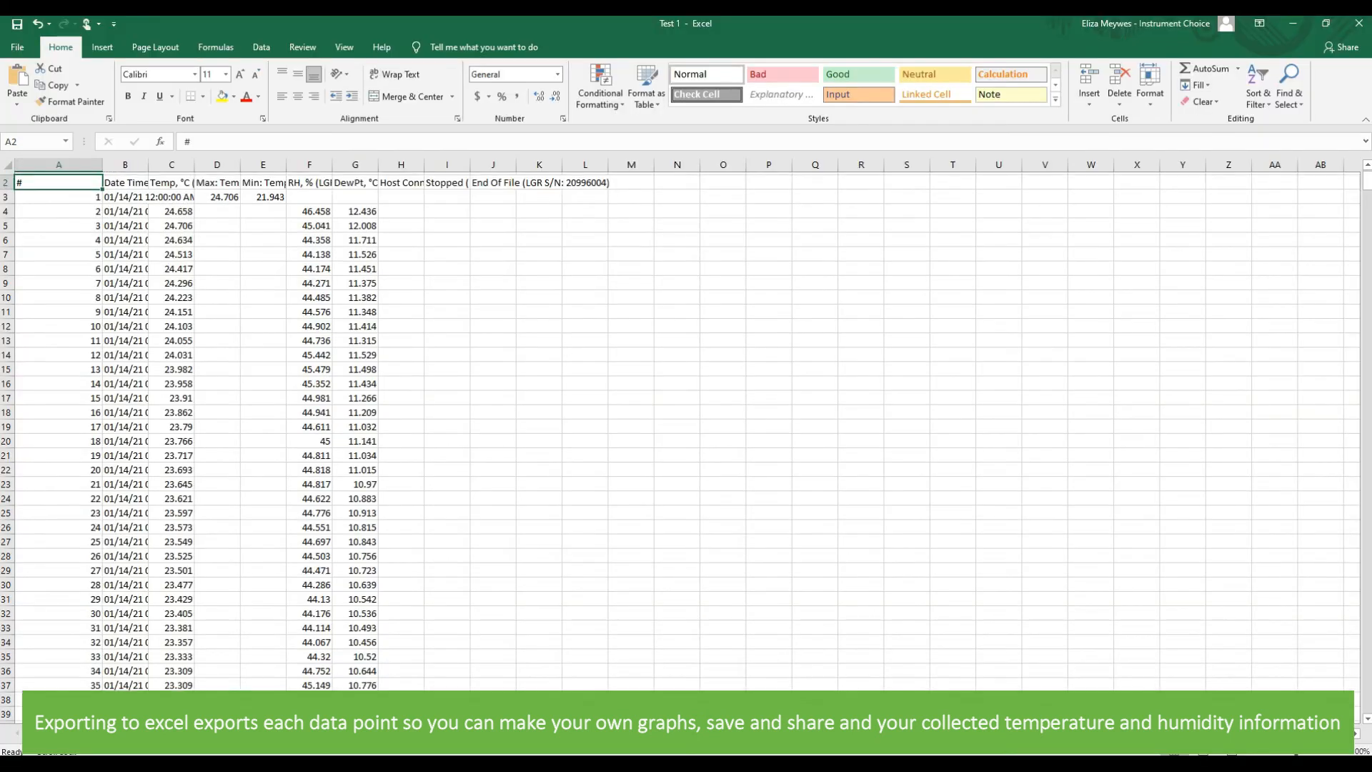
scroll(down, 3)
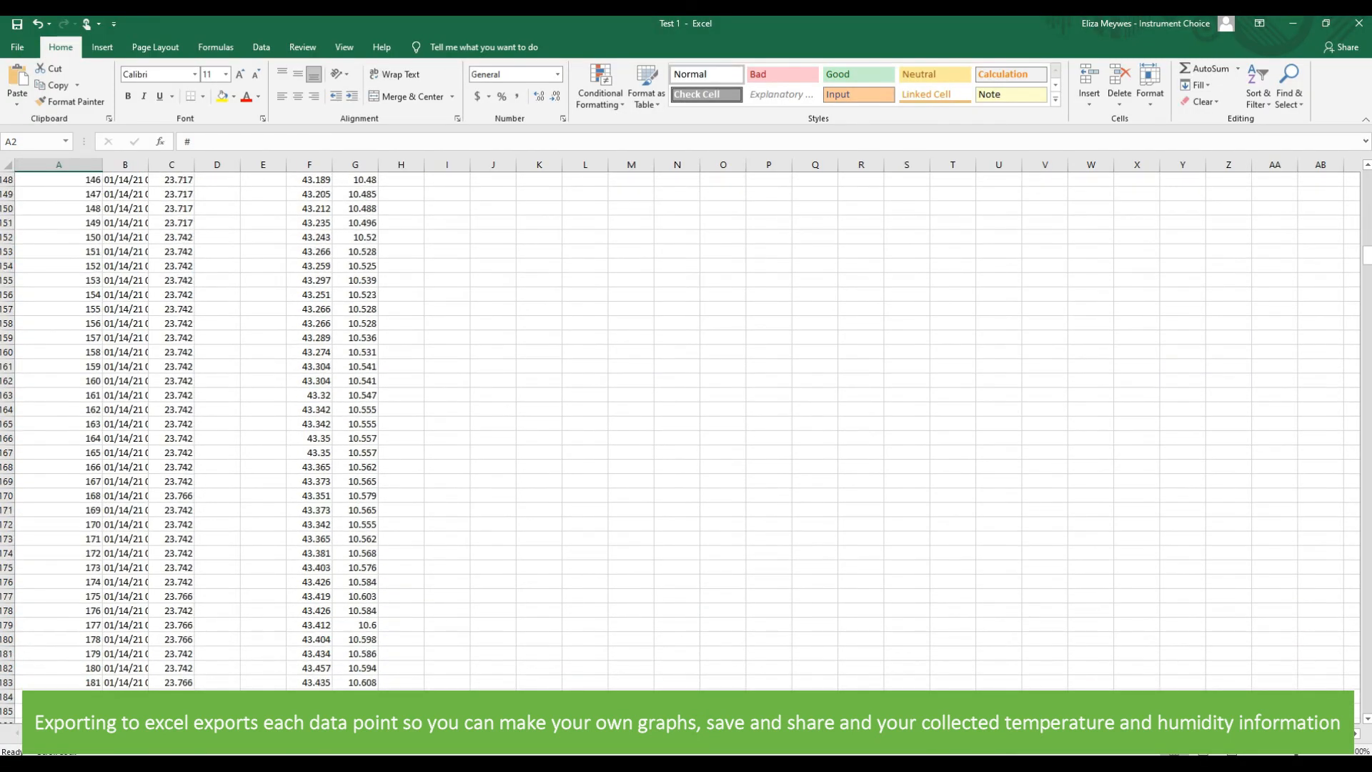